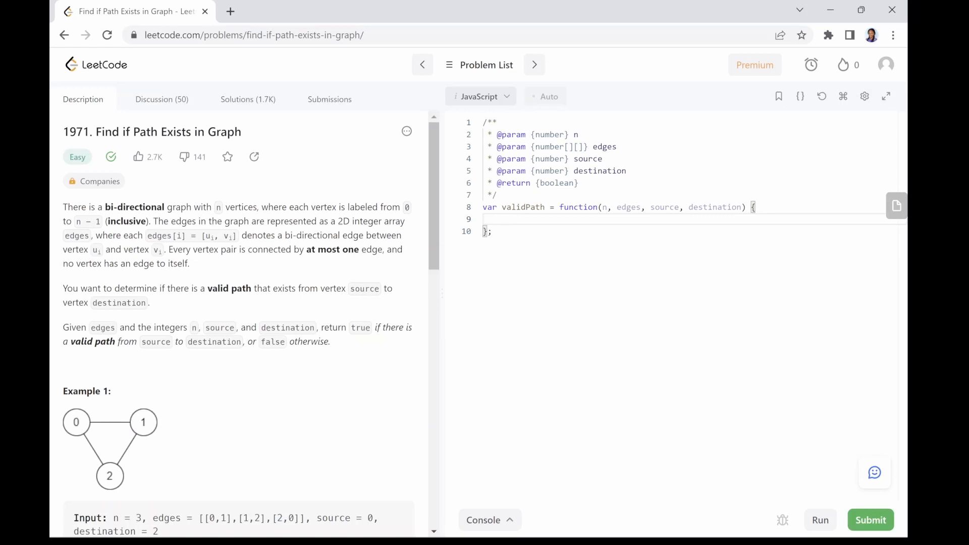
# Step: Begin the pseudocode by declaring adjList = {} inside the validPath body
pyautogui.click(503, 219)
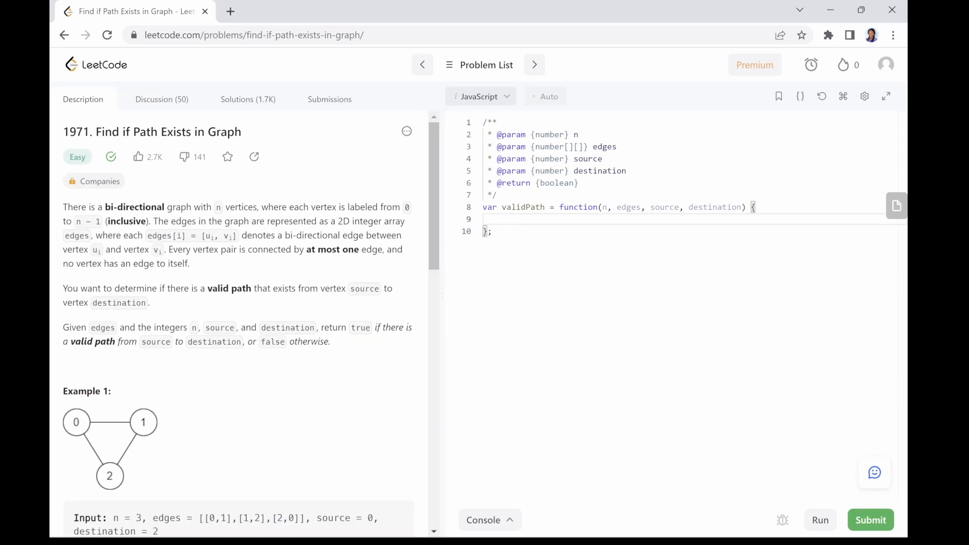
pyautogui.write('adjList')
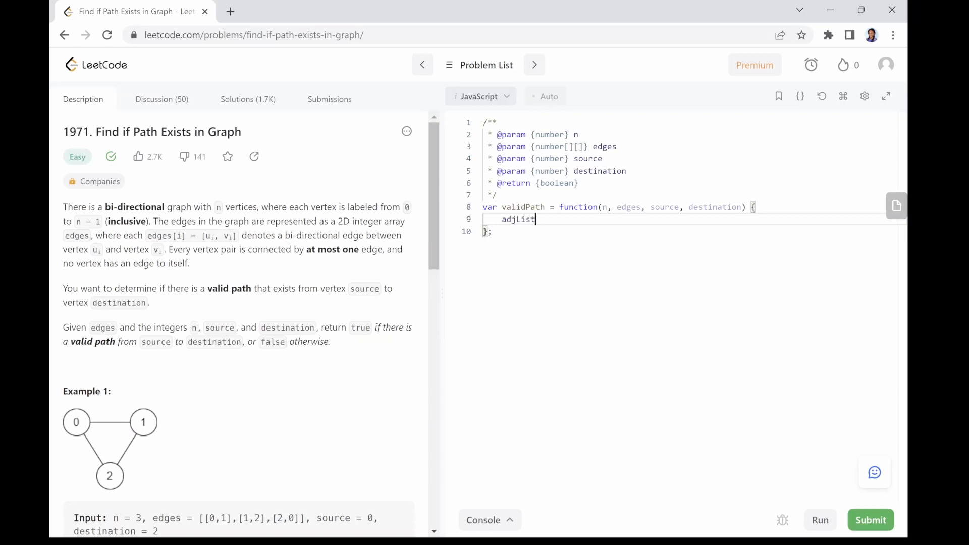
pyautogui.write('=')
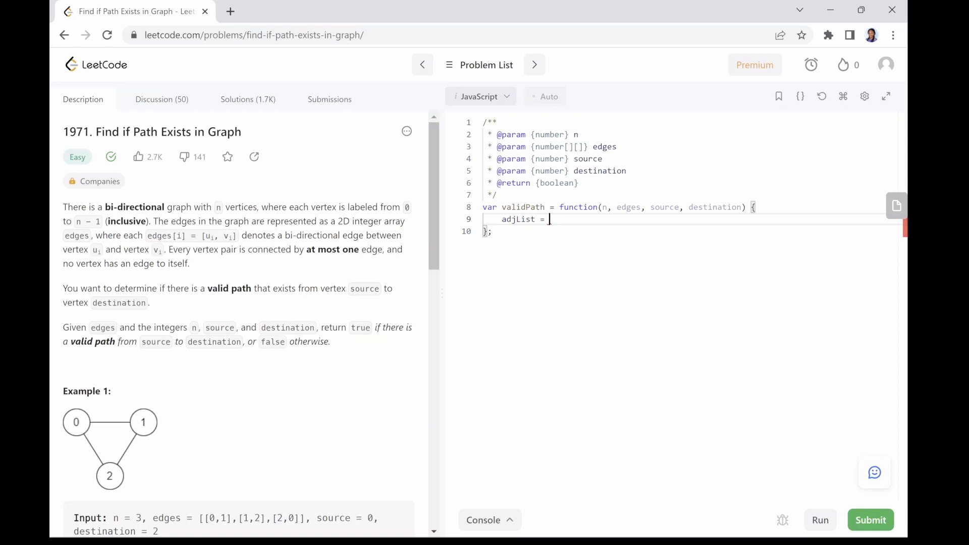
pyautogui.write('{}')
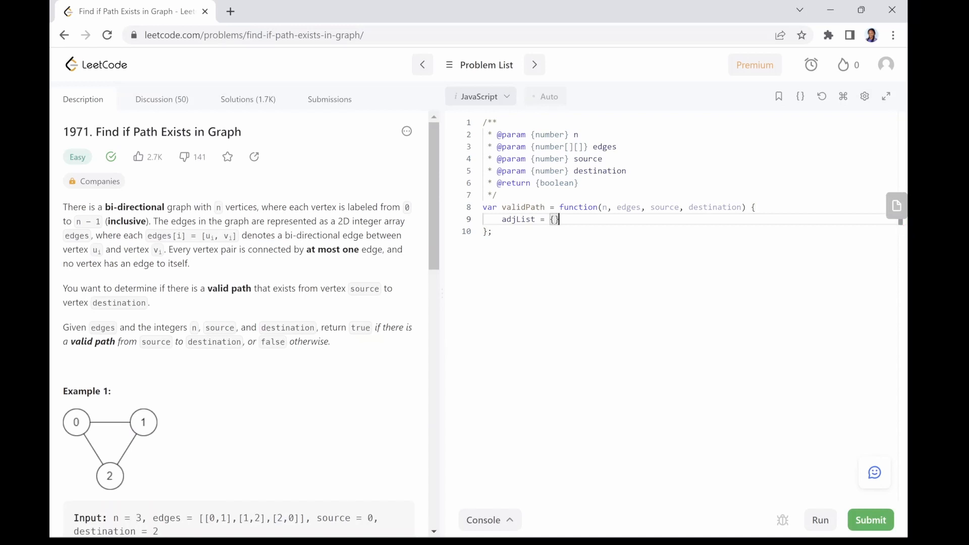
pyautogui.press('enter')
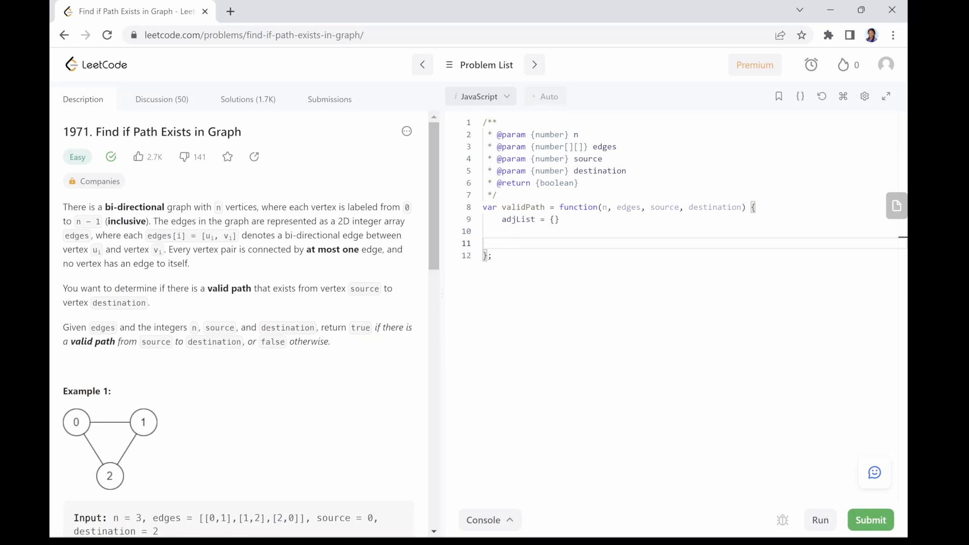
# Step: Write a loop over n setting adjList[n] = {e:[], v :false} for every node
pyautogui.click(502, 243)
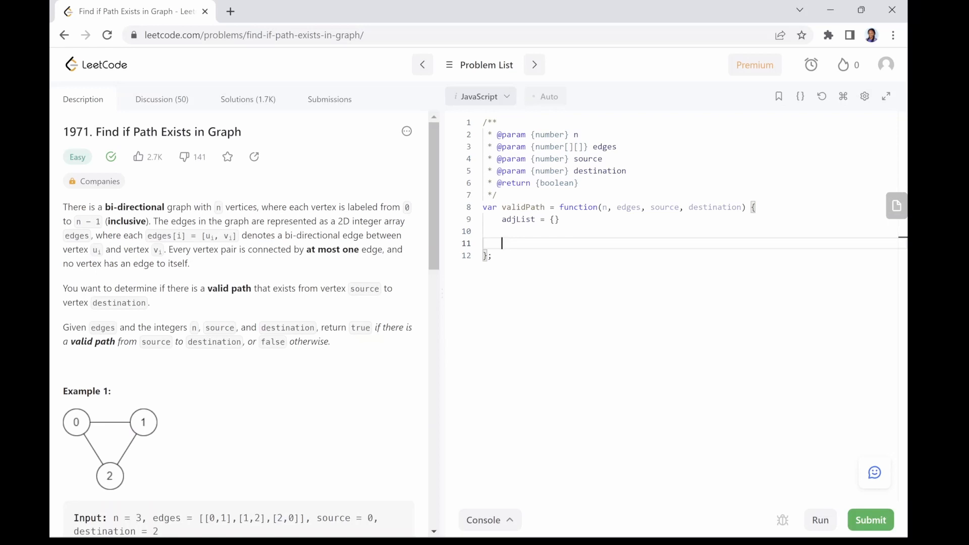
pyautogui.click(501, 244)
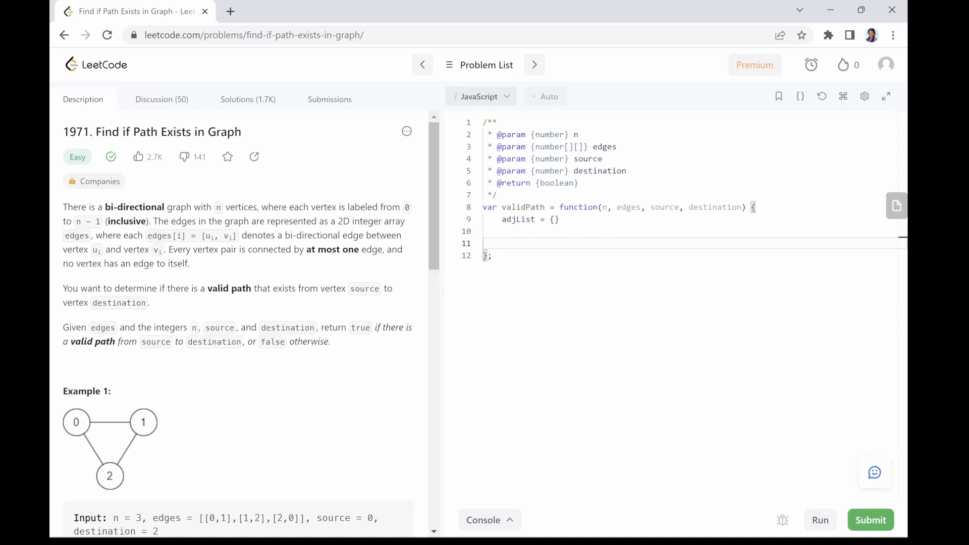
pyautogui.click(502, 243)
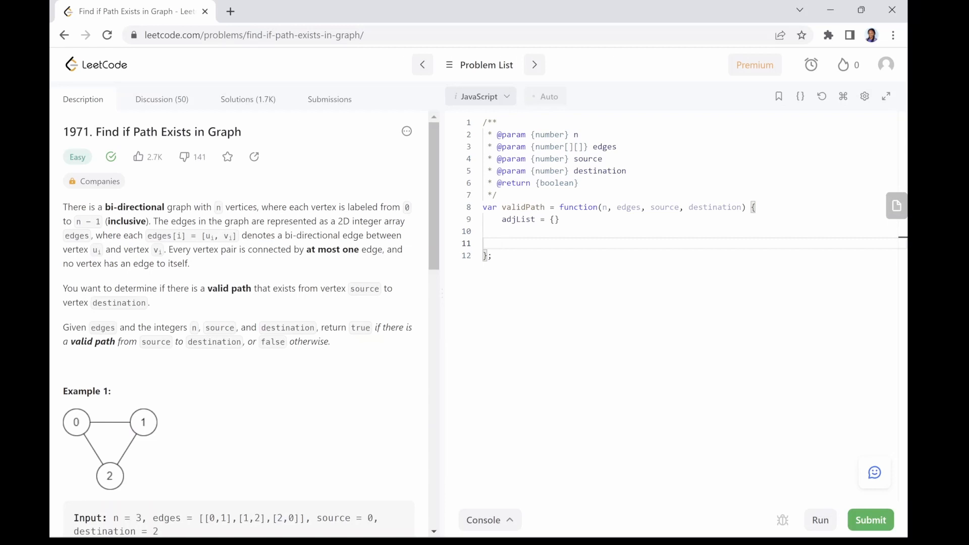
pyautogui.write('loop')
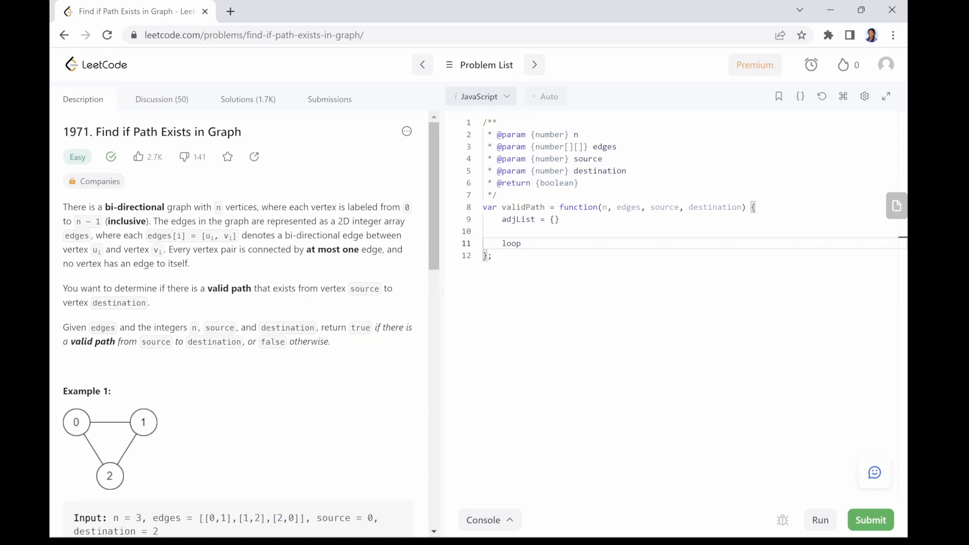
pyautogui.write('(n)')
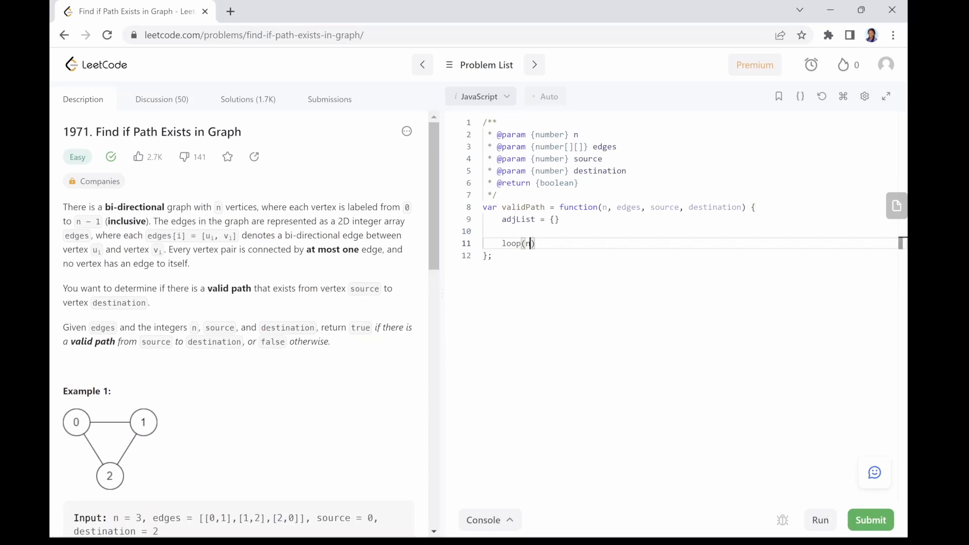
pyautogui.write('{')
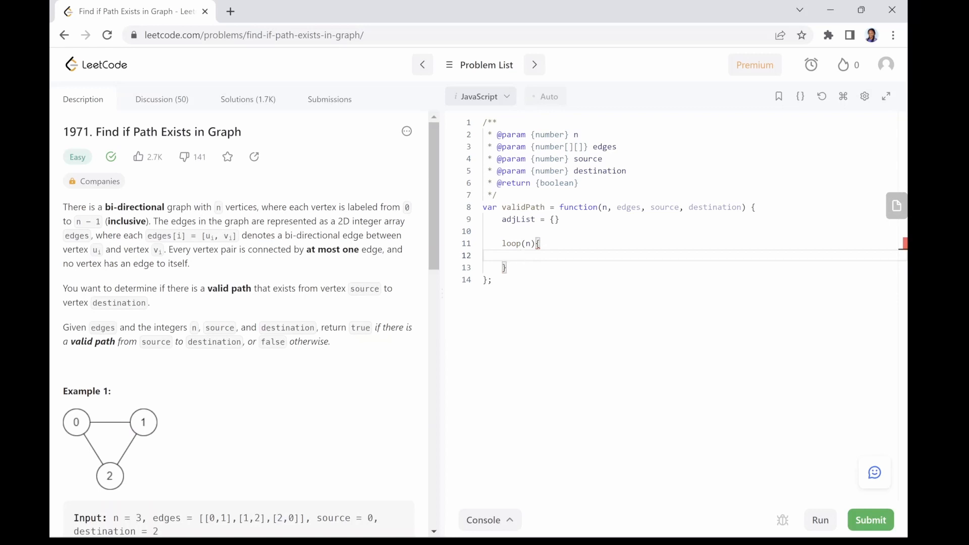
pyautogui.write('ad')
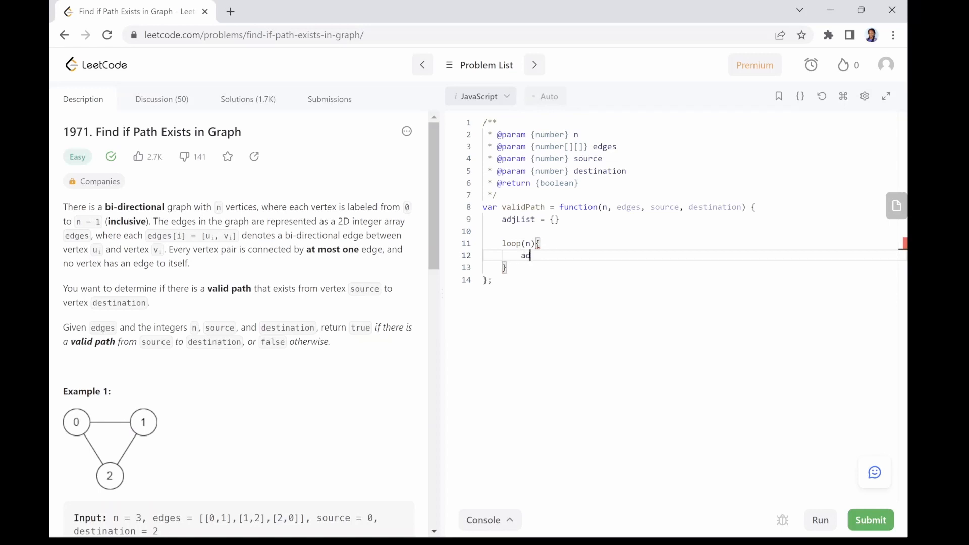
pyautogui.write('jLi')
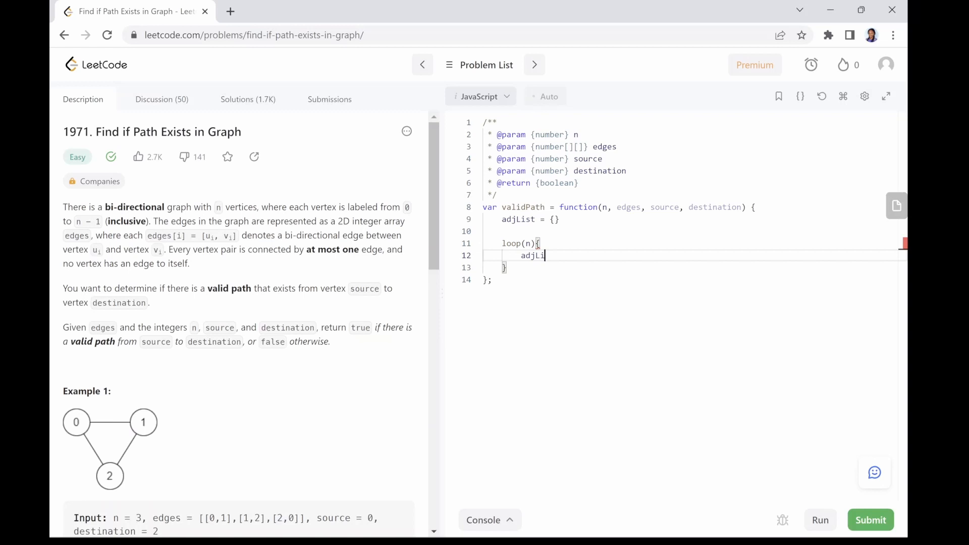
pyautogui.write('st')
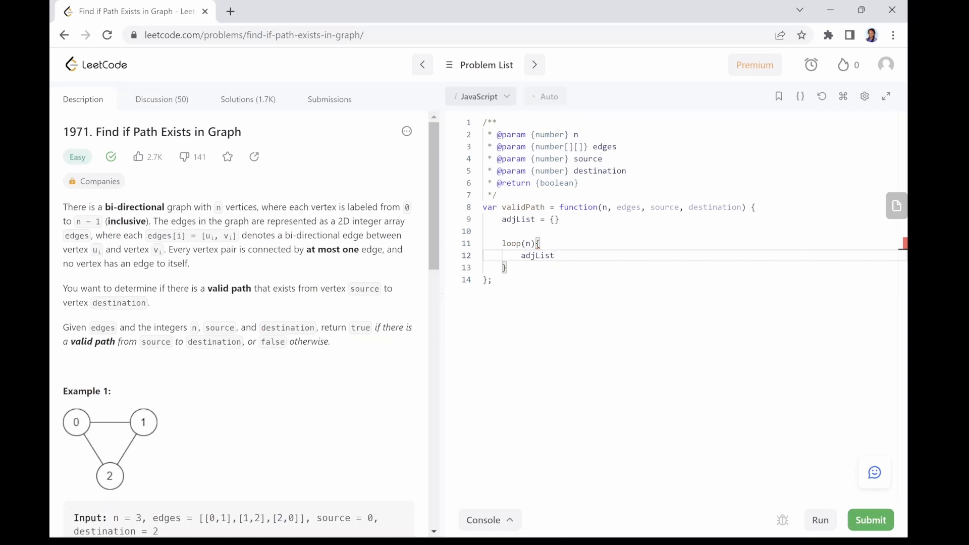
pyautogui.write('[n]')
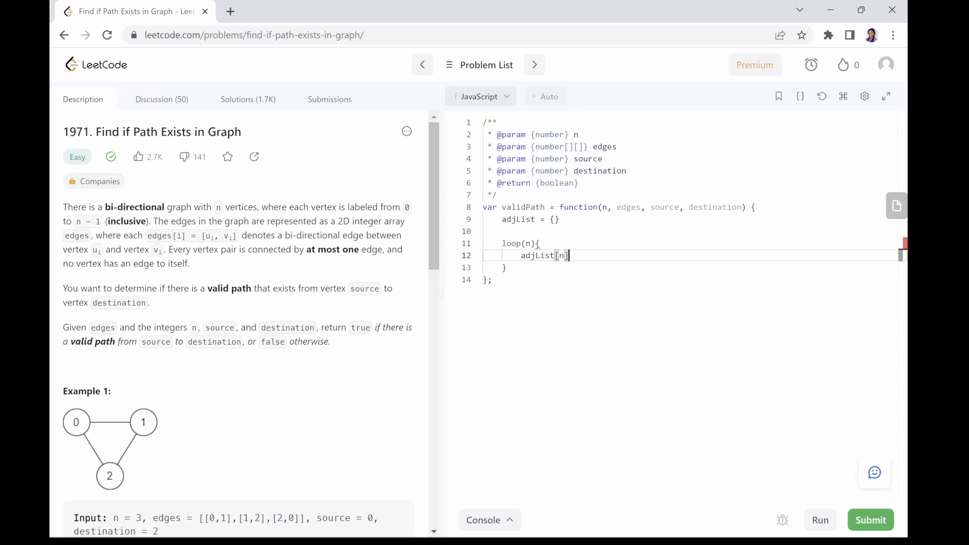
pyautogui.write('= {}')
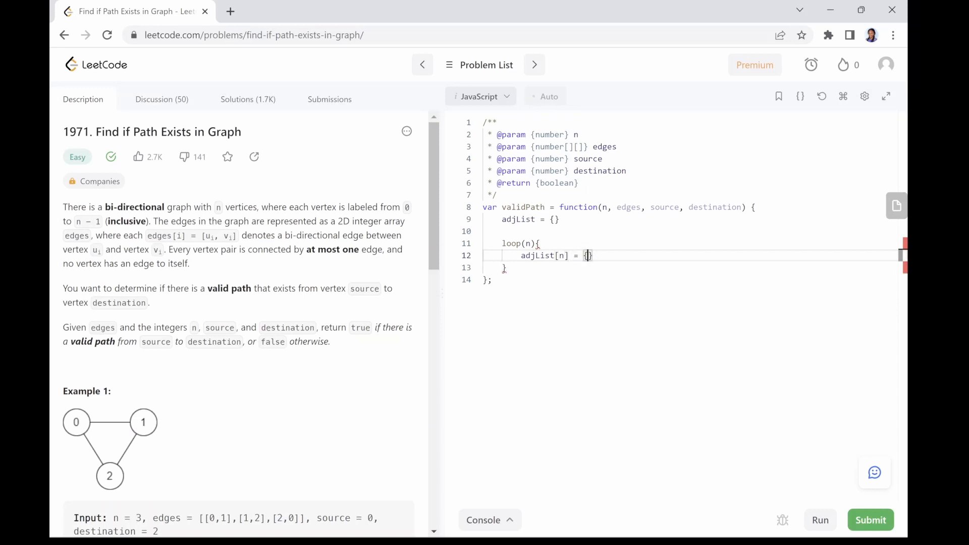
pyautogui.write('e:[]')
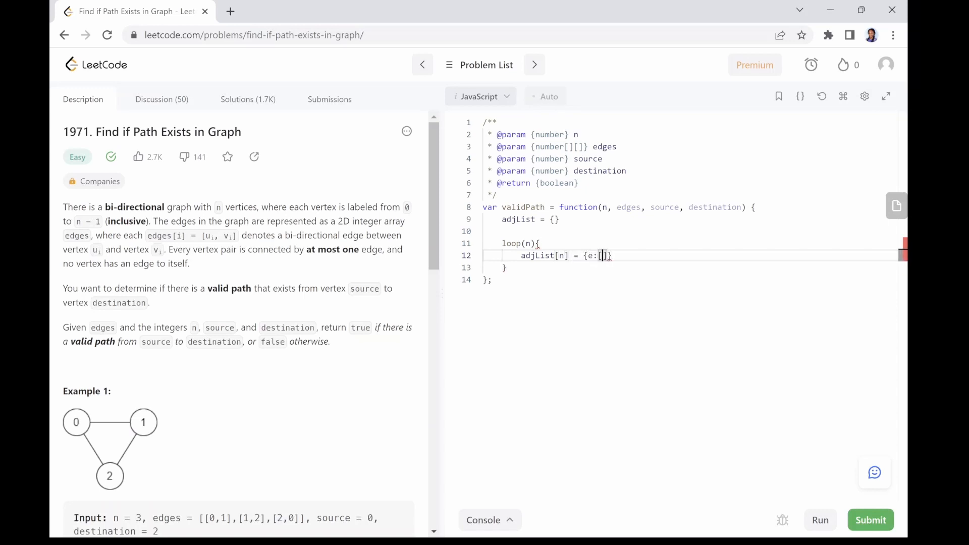
pyautogui.write('],')
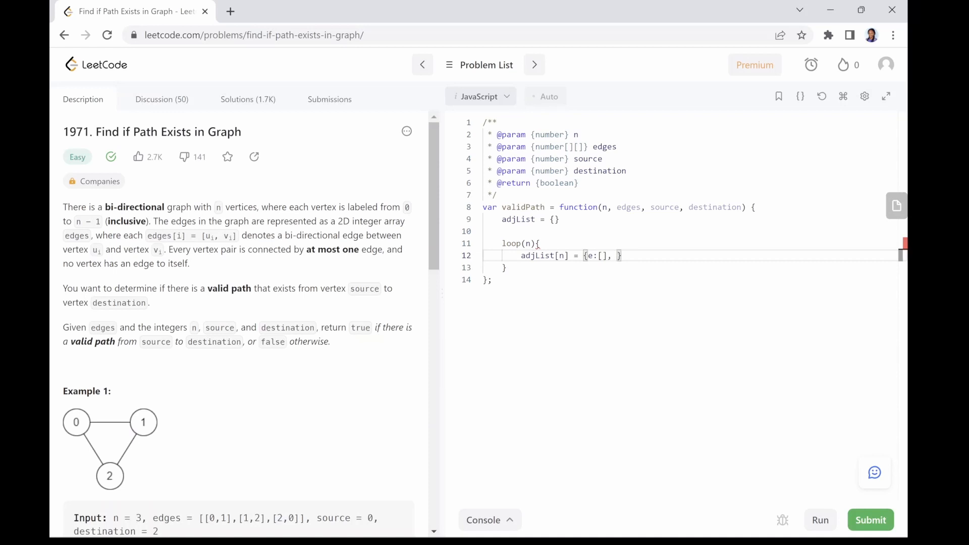
pyautogui.write('v')
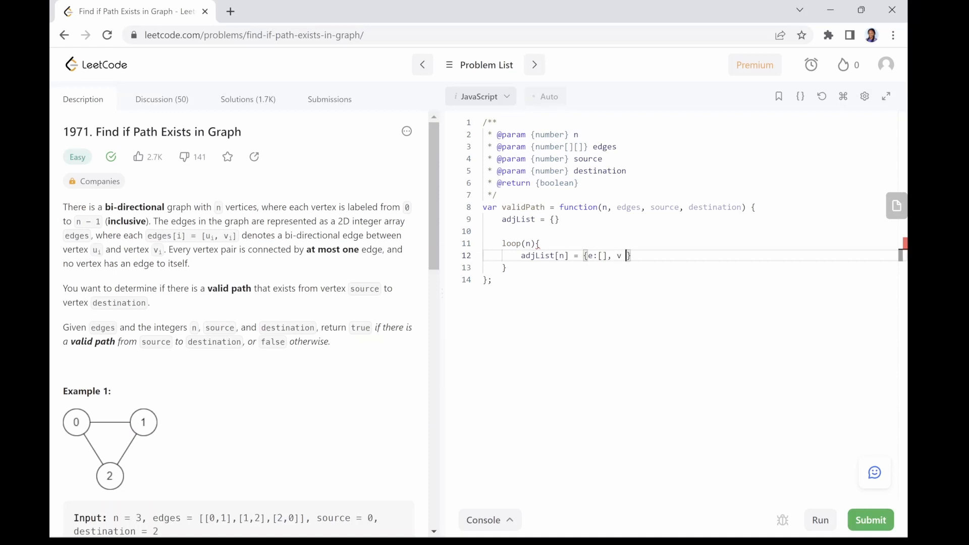
pyautogui.write('fal')
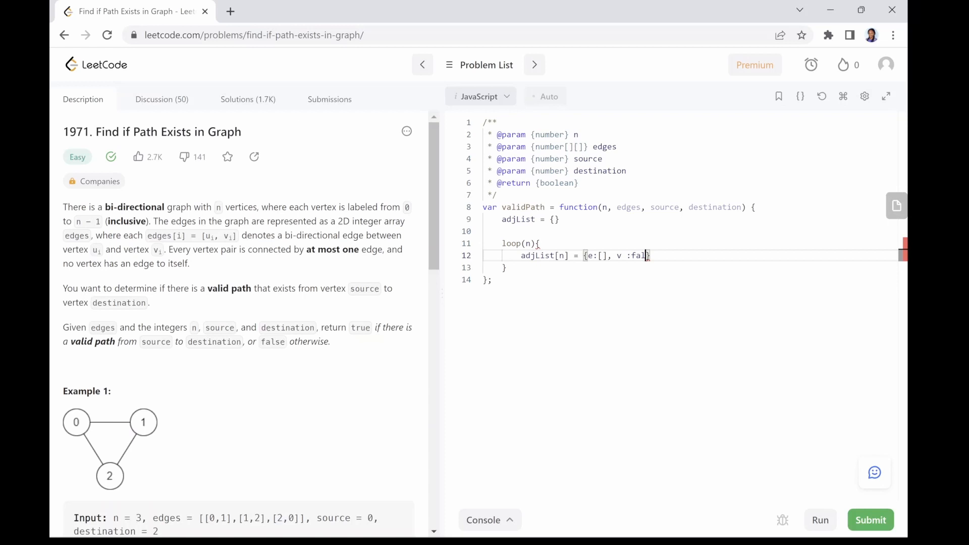
pyautogui.write('se')
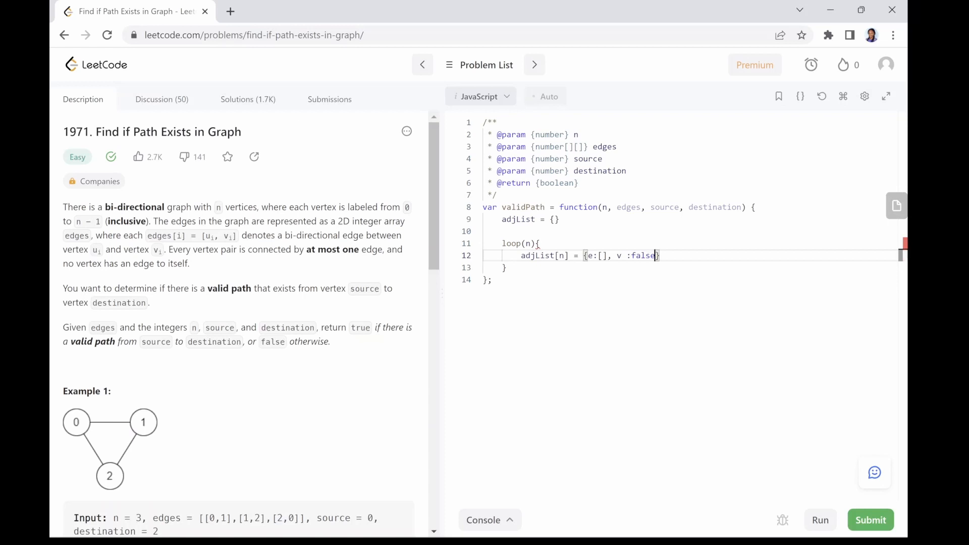
pyautogui.press('Enter')
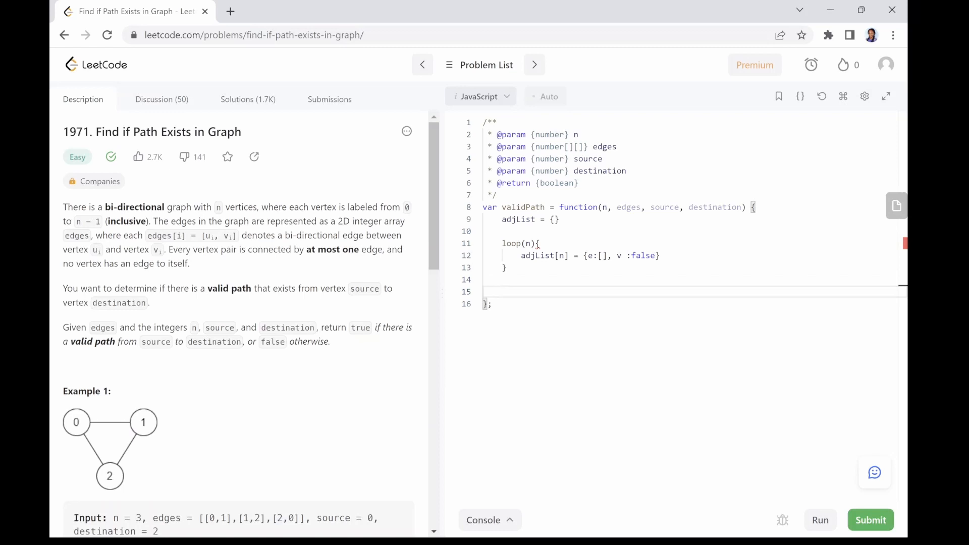
# Step: Write a loop over edges whose body calls e.push(edge) to fill the adjacency lists
pyautogui.write('loop')
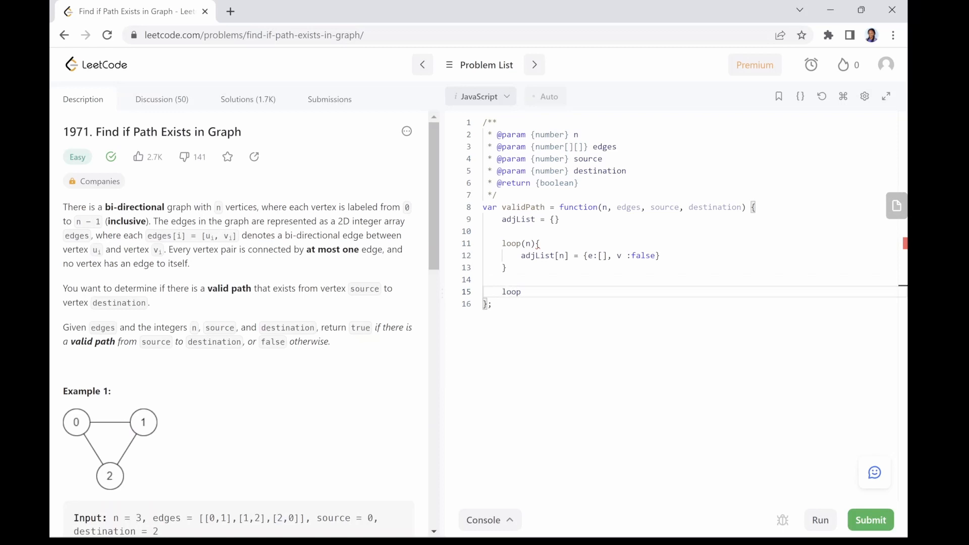
pyautogui.write('(e)')
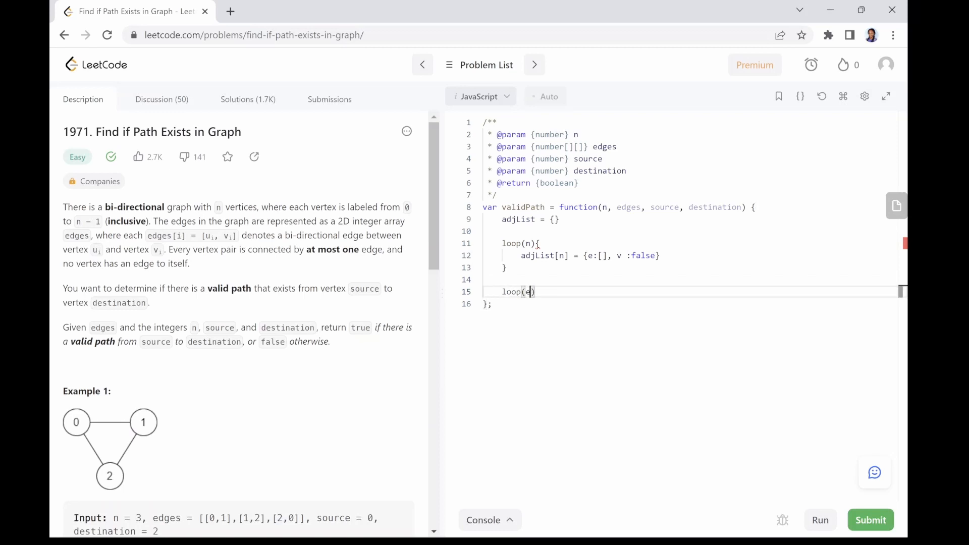
pyautogui.write('dges')
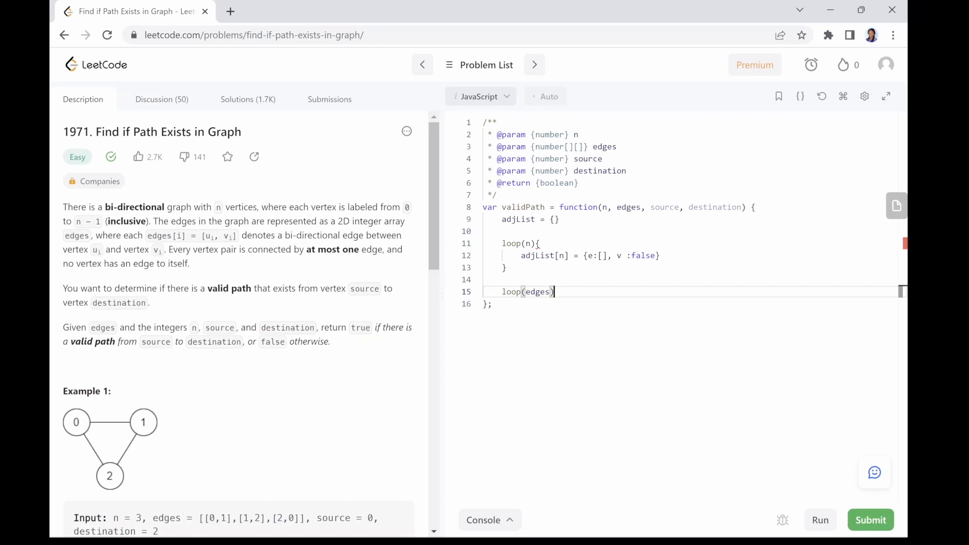
pyautogui.write('{')
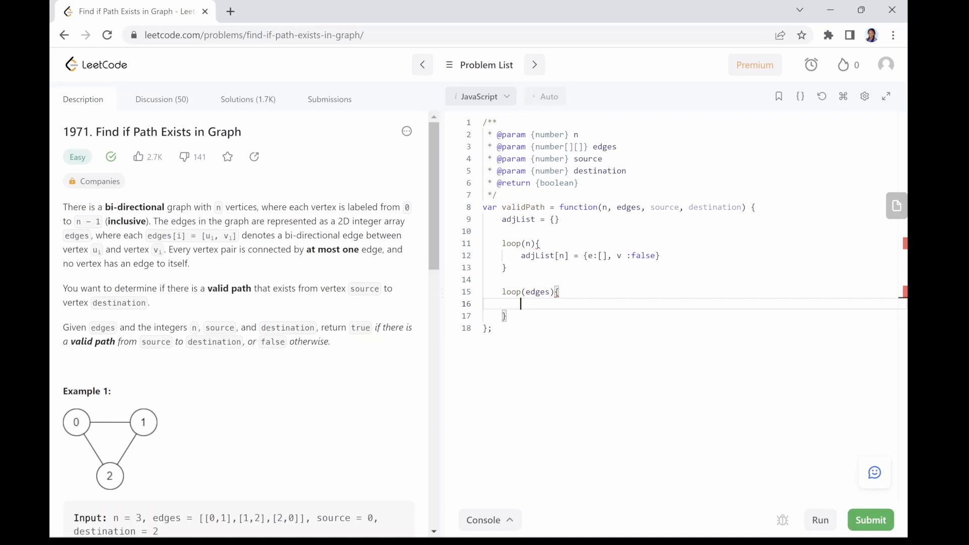
pyautogui.write('e.')
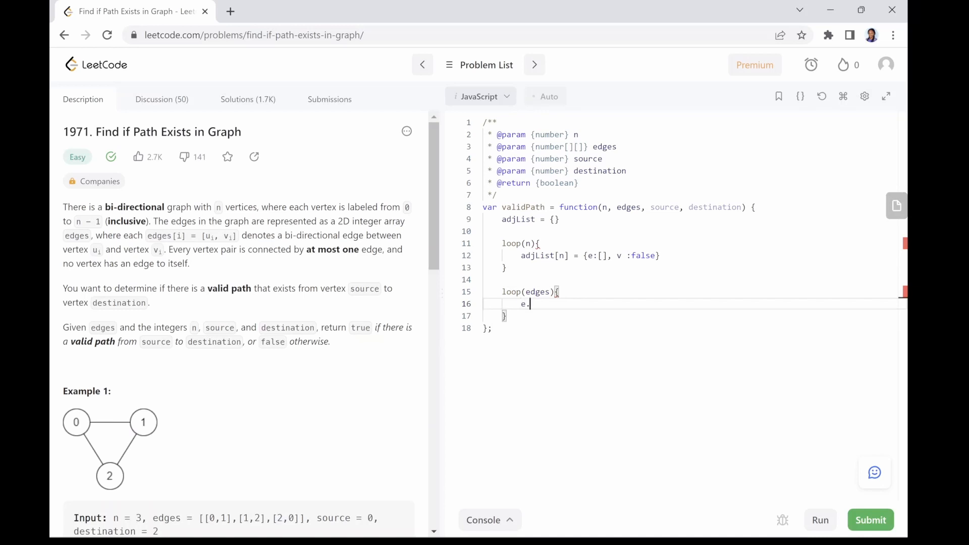
pyautogui.write('push')
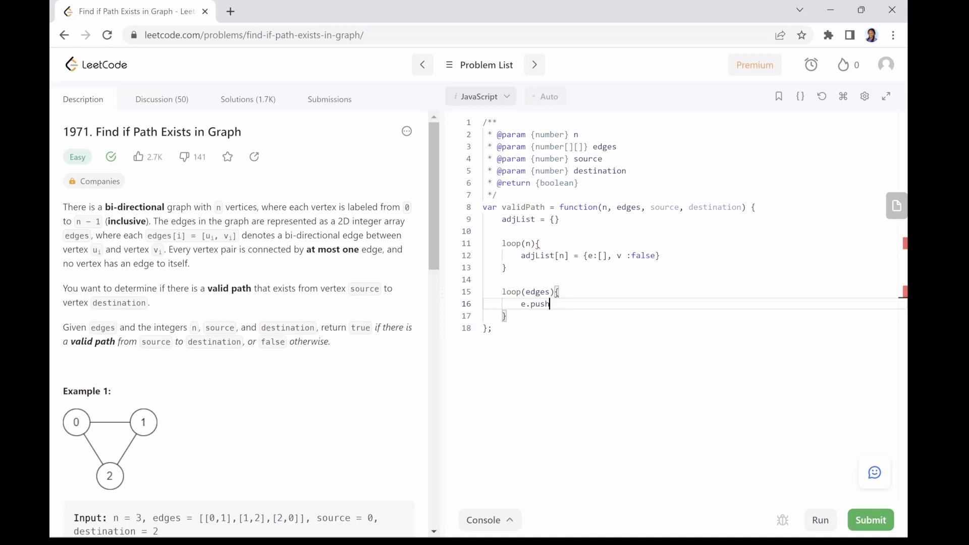
pyautogui.write('()')
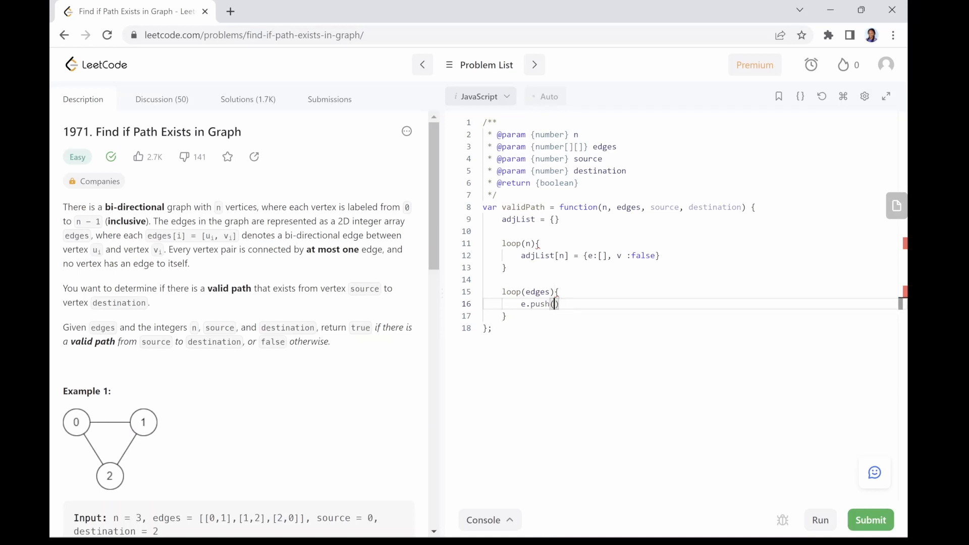
pyautogui.write('edge')
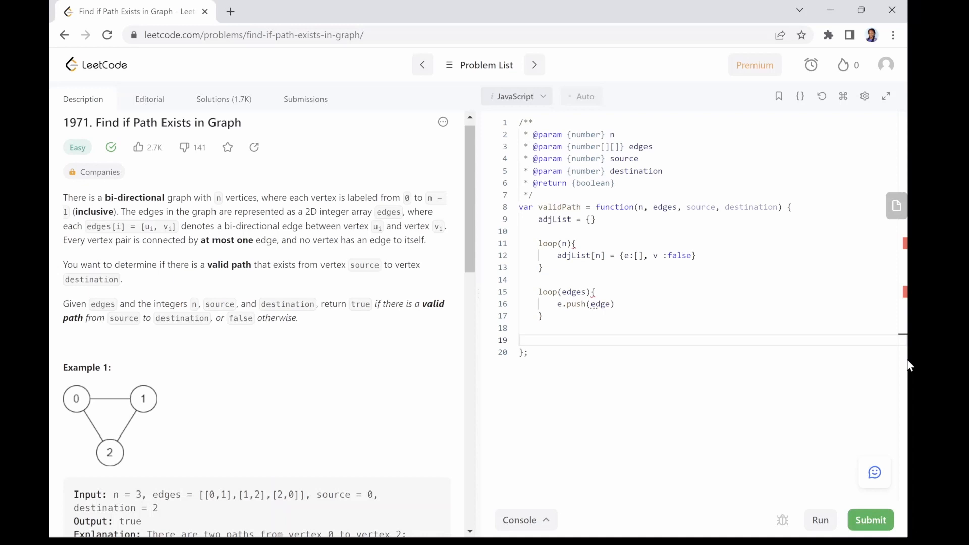
# Step: Initialise queue = [source] and mark adjList[source].v = true
pyautogui.write('queue')
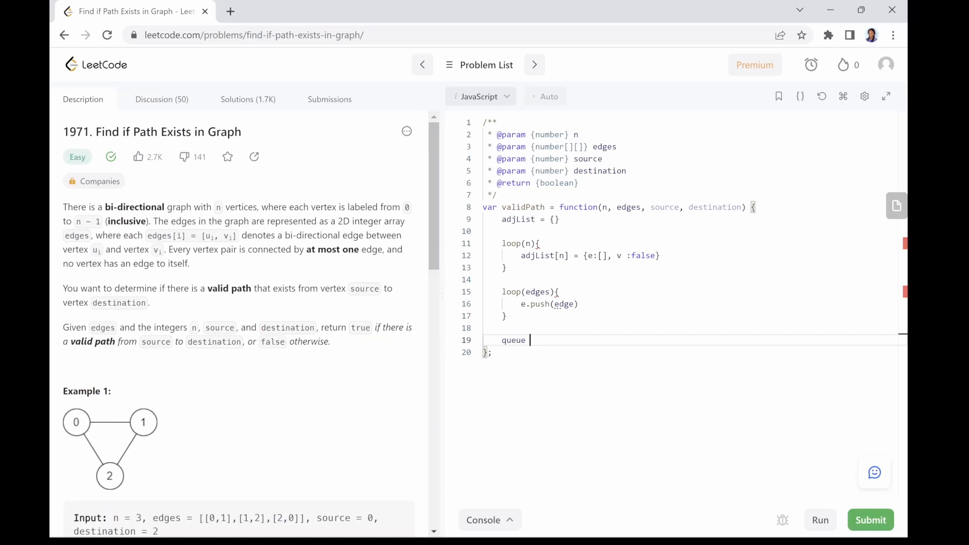
pyautogui.write('= []')
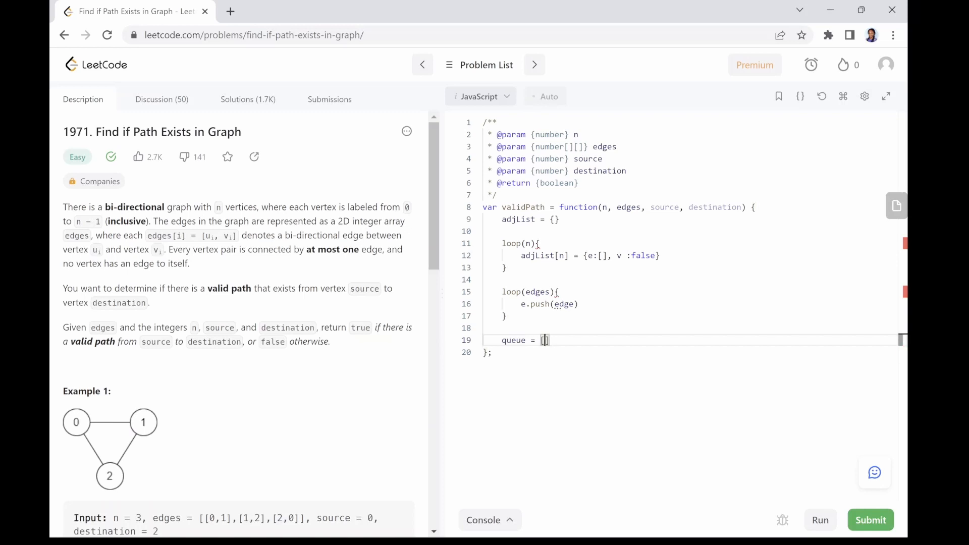
pyautogui.write('source')
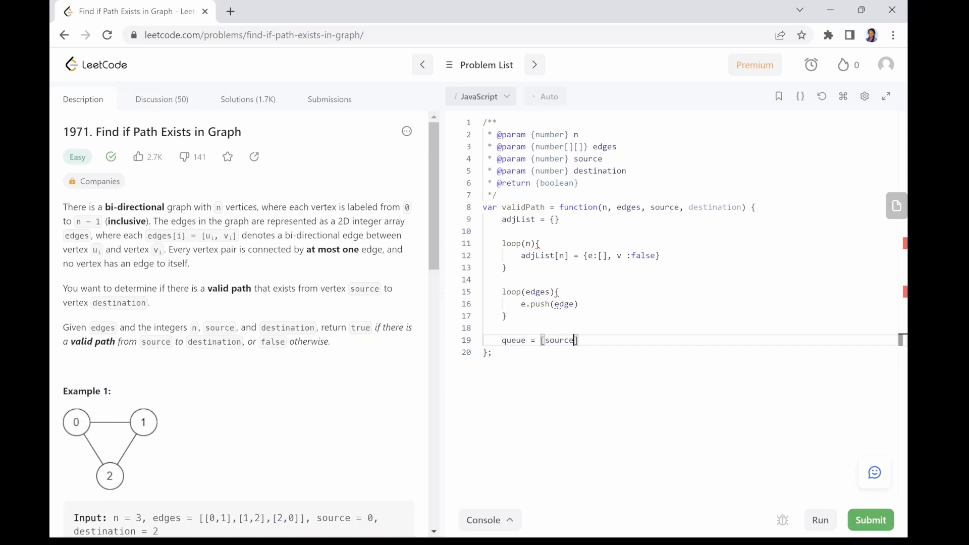
pyautogui.press('Enter')
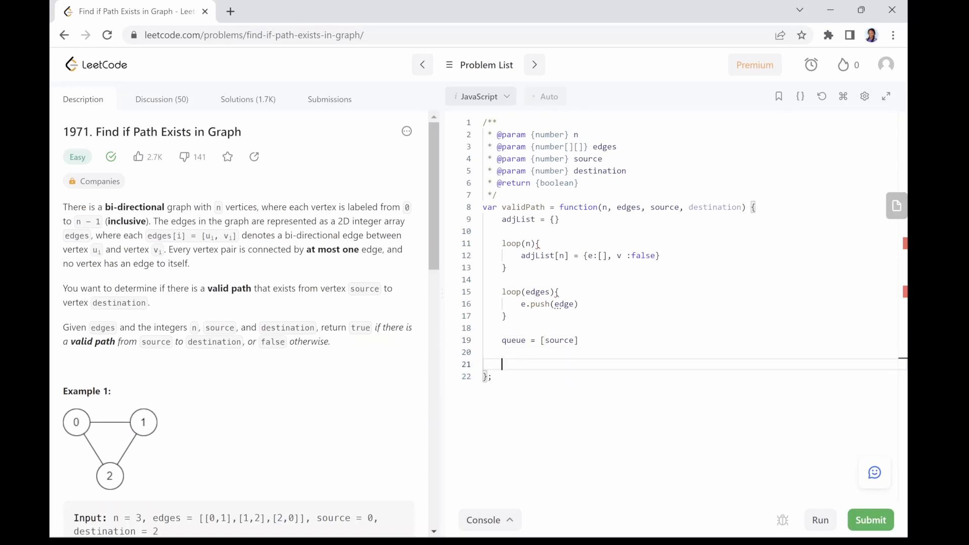
pyautogui.write('adjList')
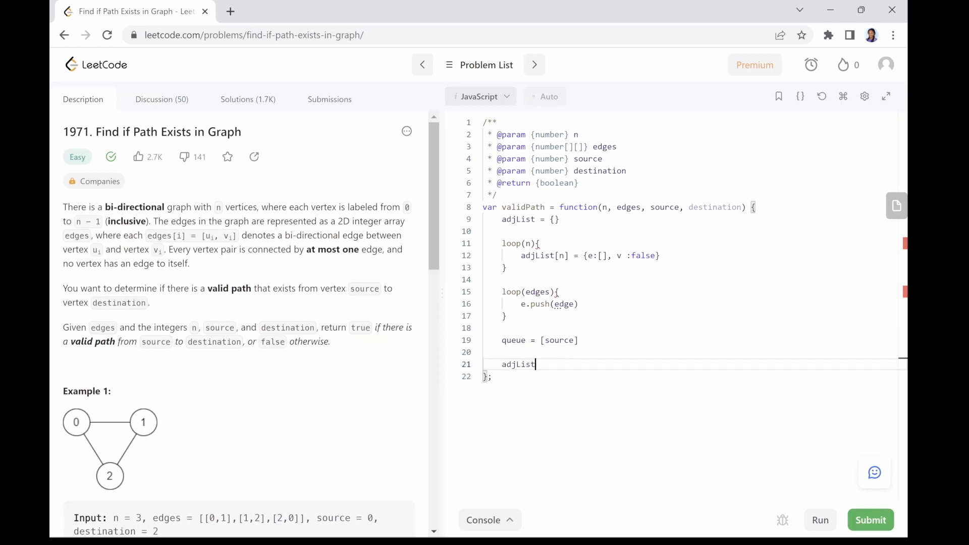
pyautogui.write('[source]')
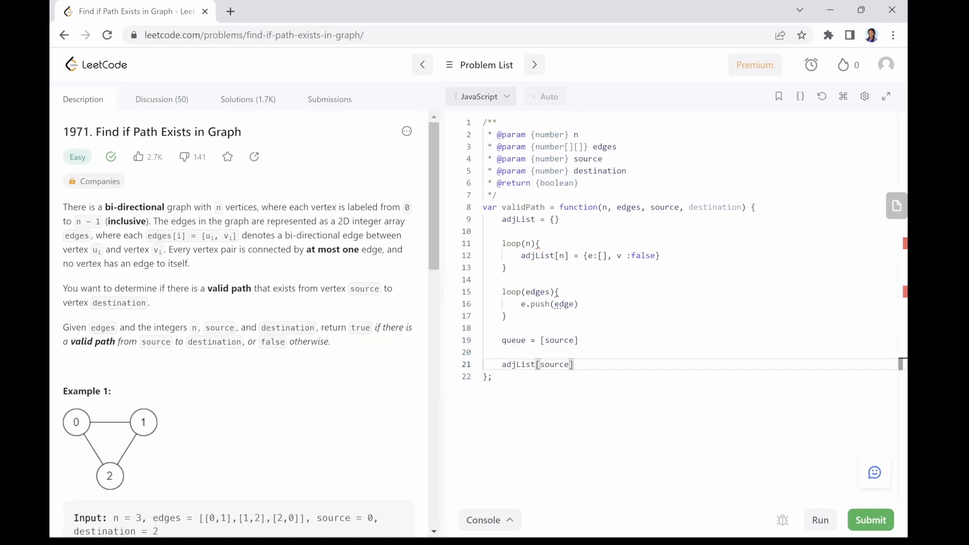
pyautogui.write('.v')
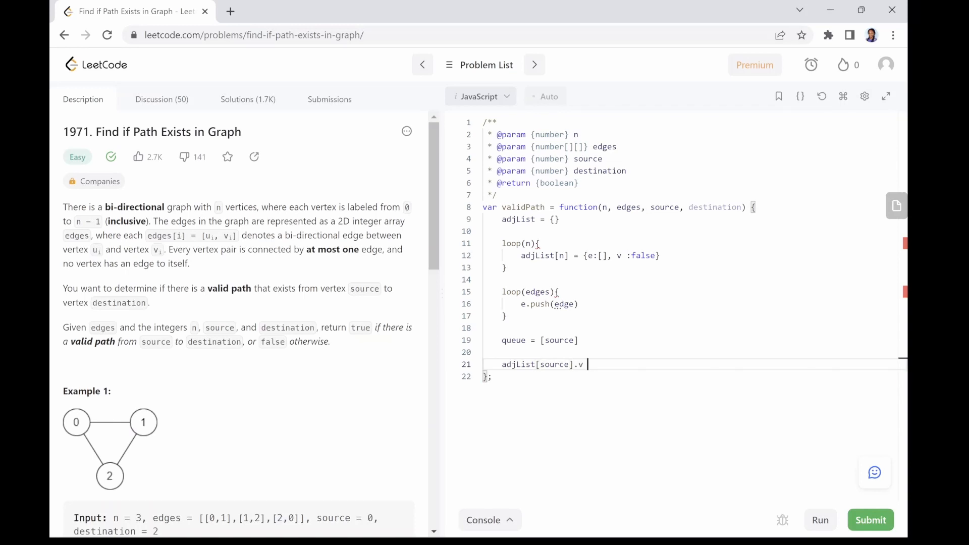
pyautogui.write('= true')
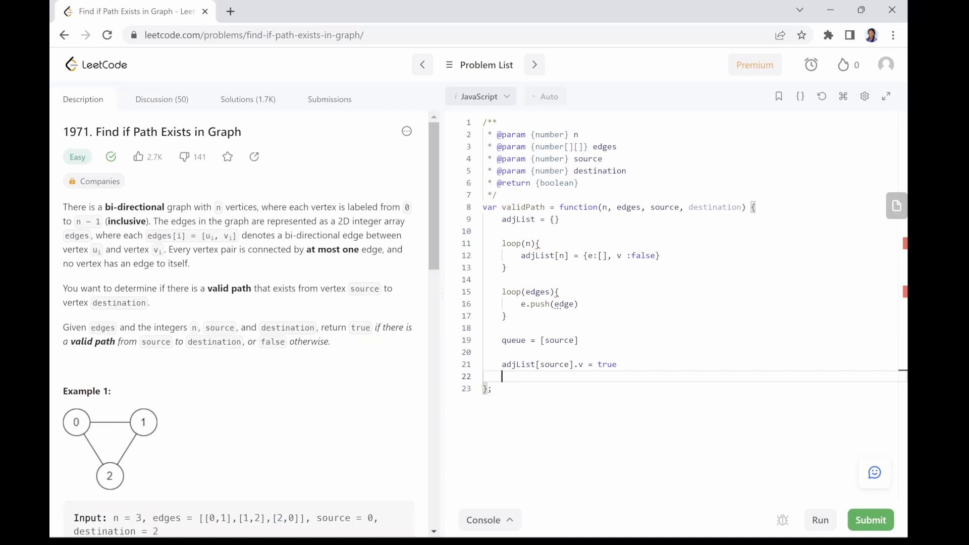
# Step: Write the loop over queue.length that shifts a node and returns true when node == destination
pyautogui.write('loop(')
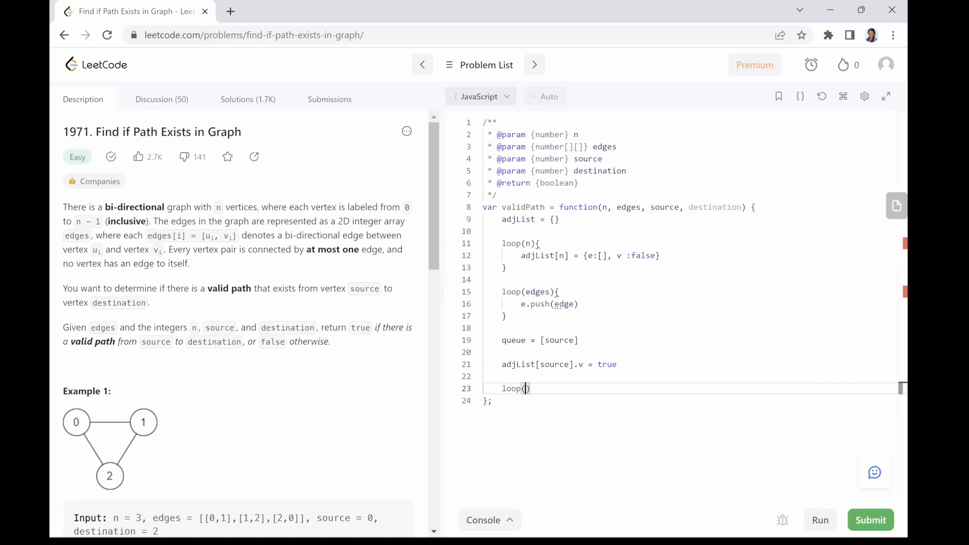
pyautogui.write('queue.length')
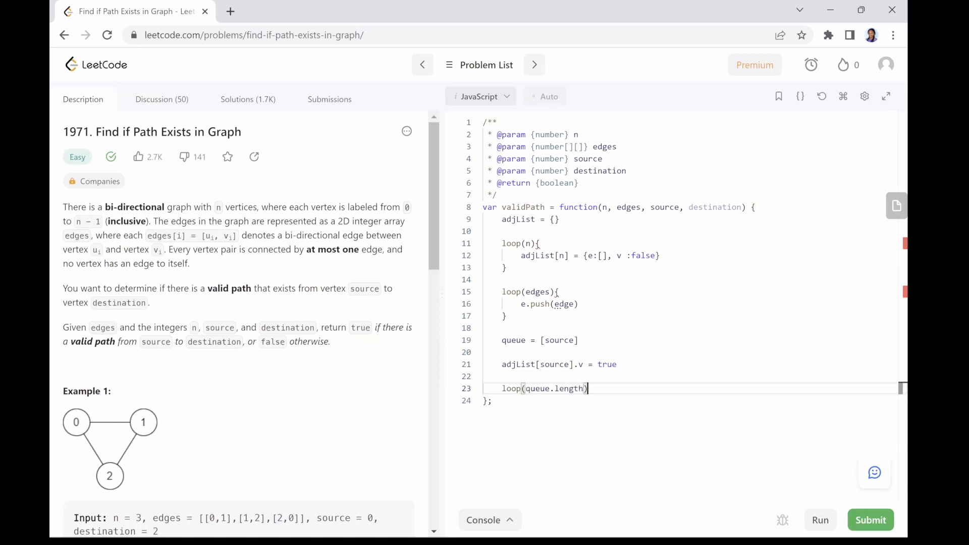
pyautogui.write('{')
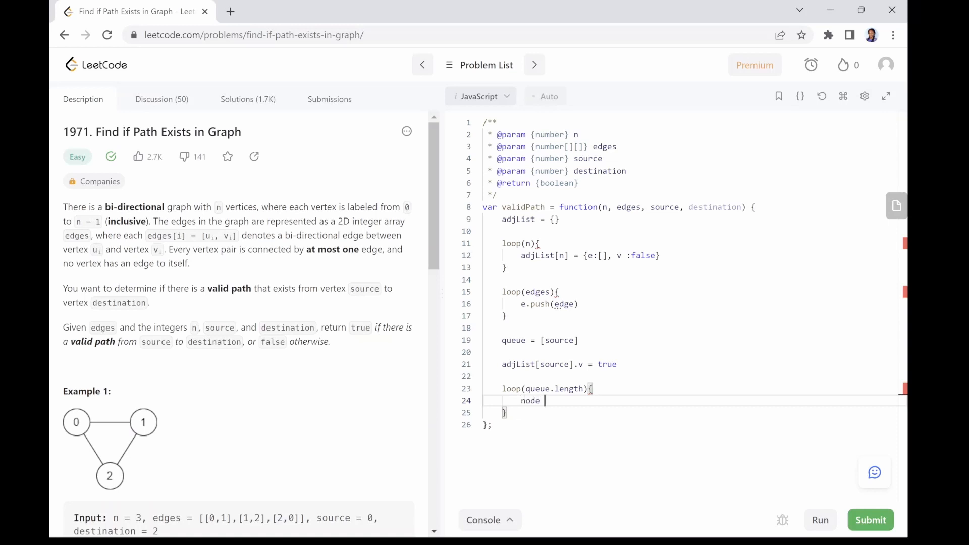
pyautogui.write('= queue.shi')
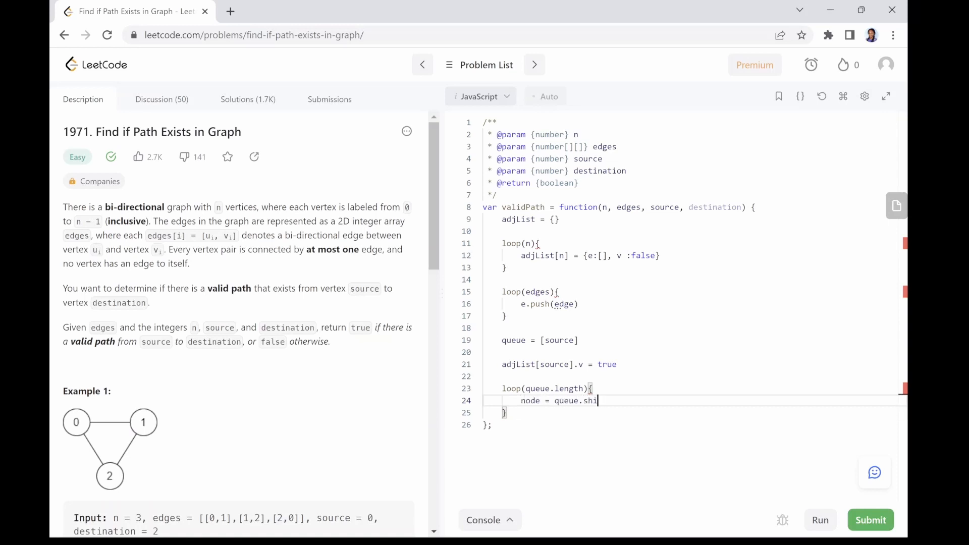
pyautogui.write('ft')
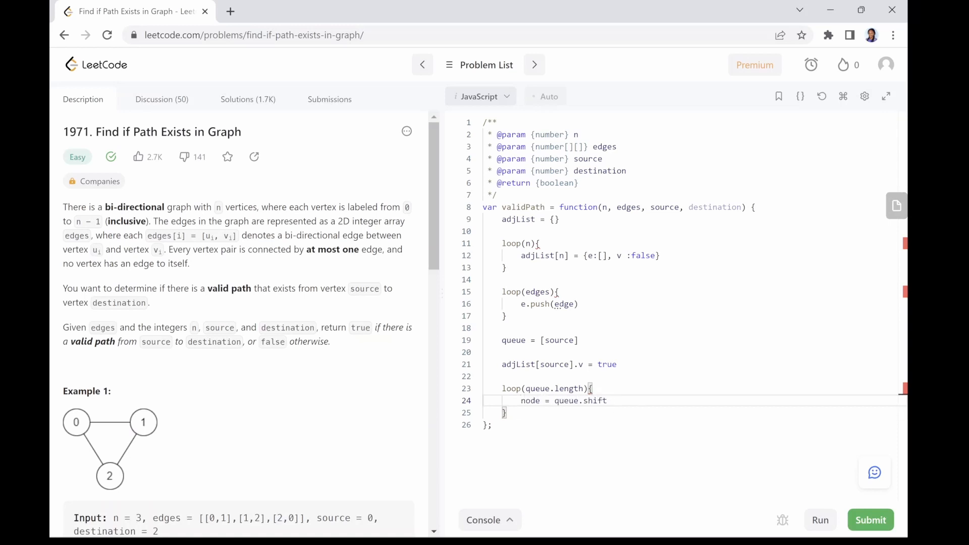
pyautogui.press('enter')
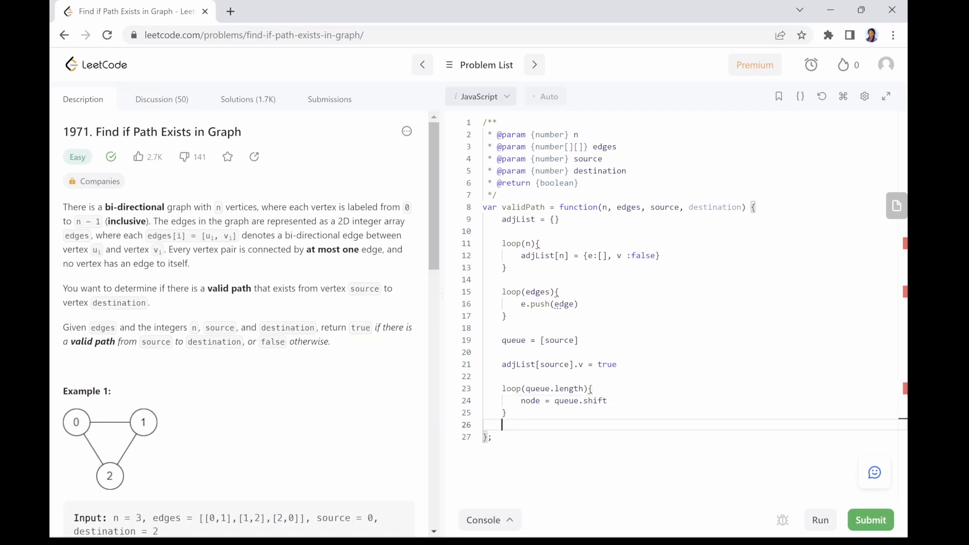
pyautogui.press('Enter')
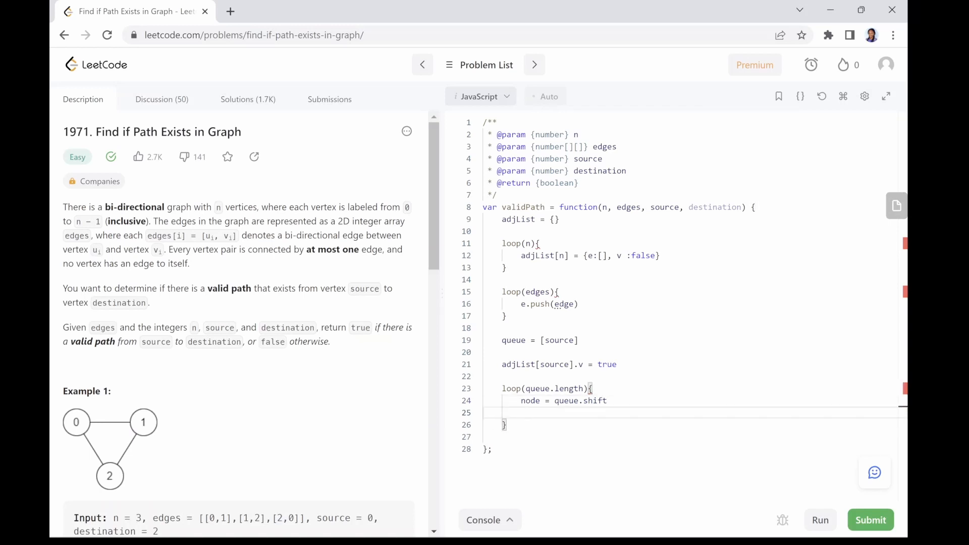
pyautogui.write('if(node == dest)')
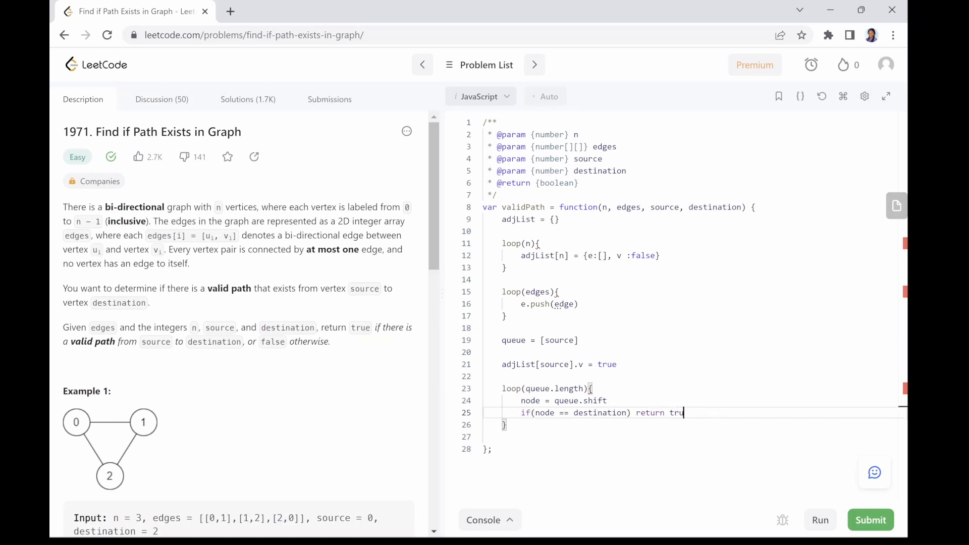
pyautogui.press('Enter')
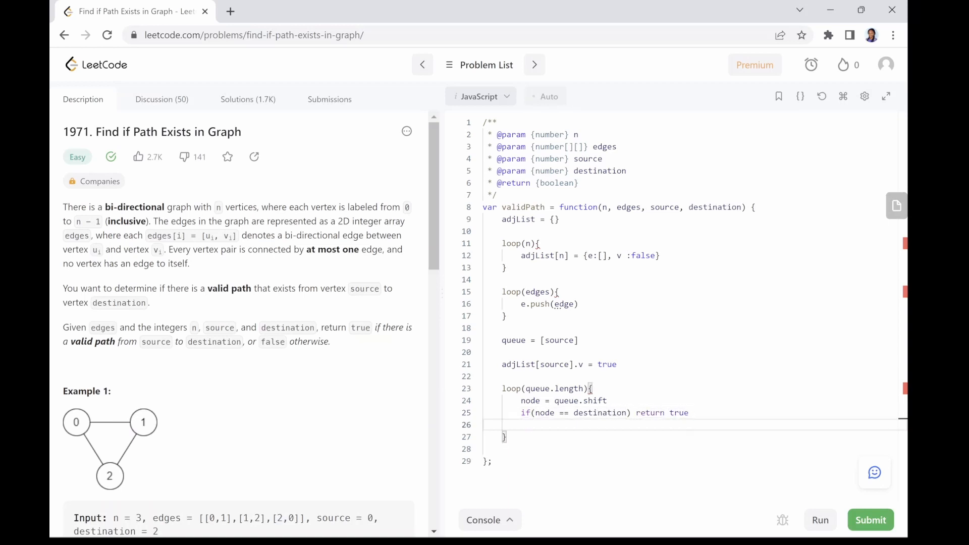
# Step: Write the inner loop over adjacent nodes: continue if visited, queue.push(adjNode), adjList[adjNode].v = true
pyautogui.write('loop(adj)')
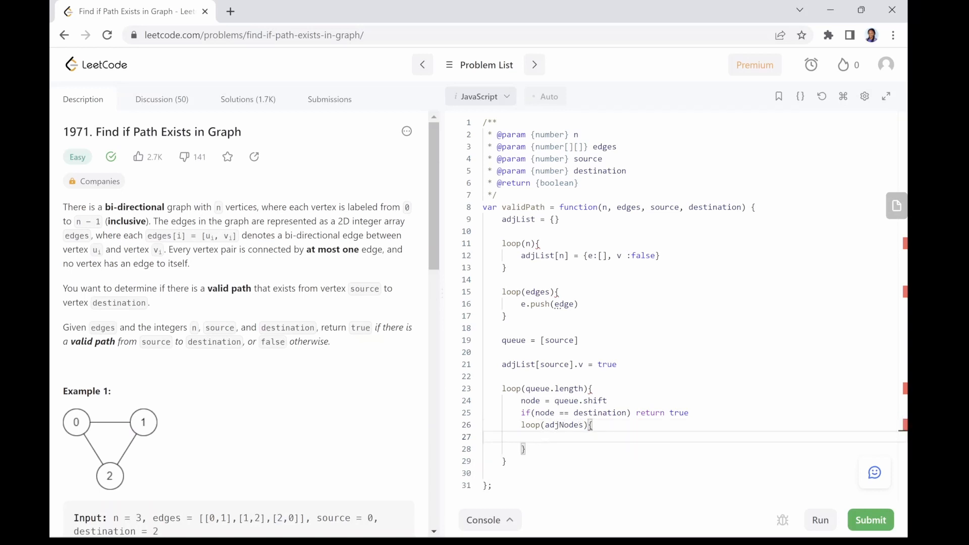
pyautogui.write('if(adjNode is vi')
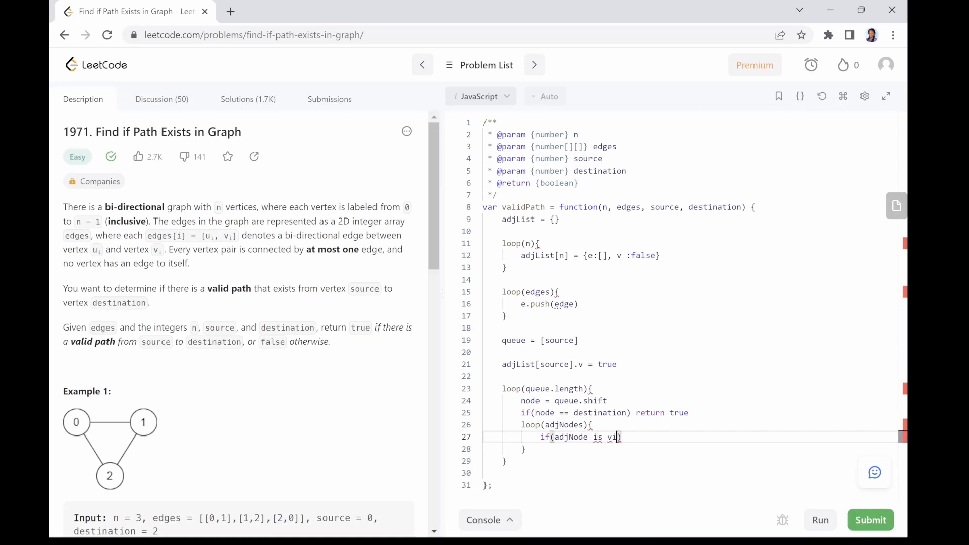
pyautogui.write('sited')
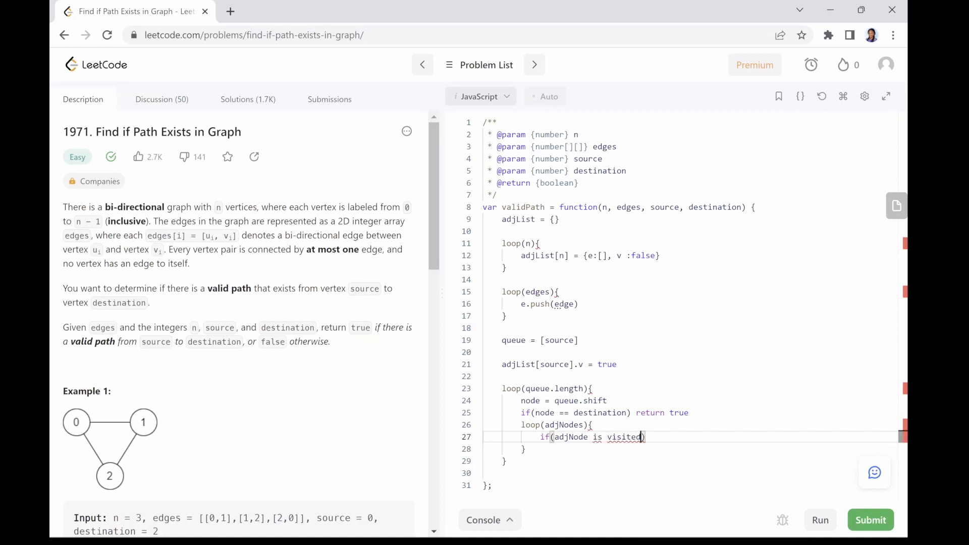
pyautogui.write('continue;')
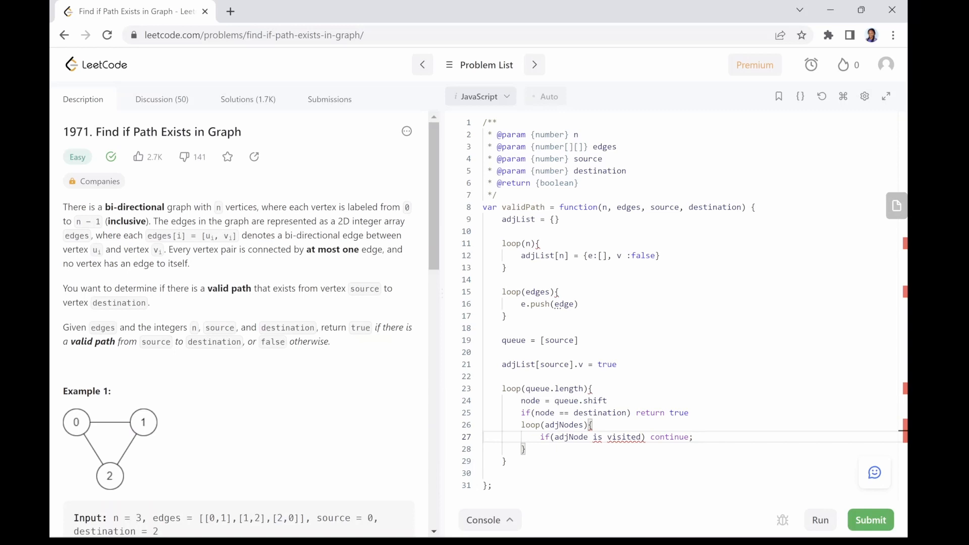
pyautogui.write('queue')
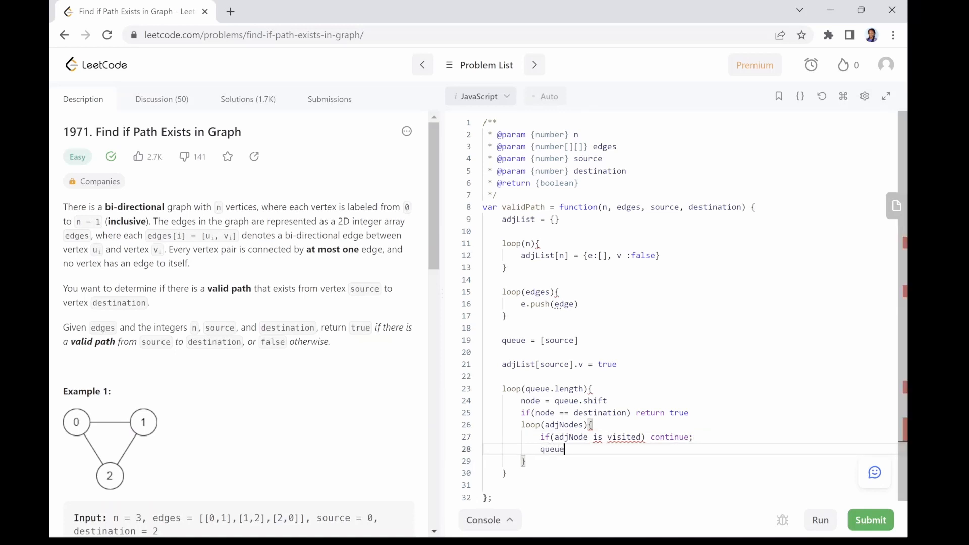
pyautogui.write('.push(ad)')
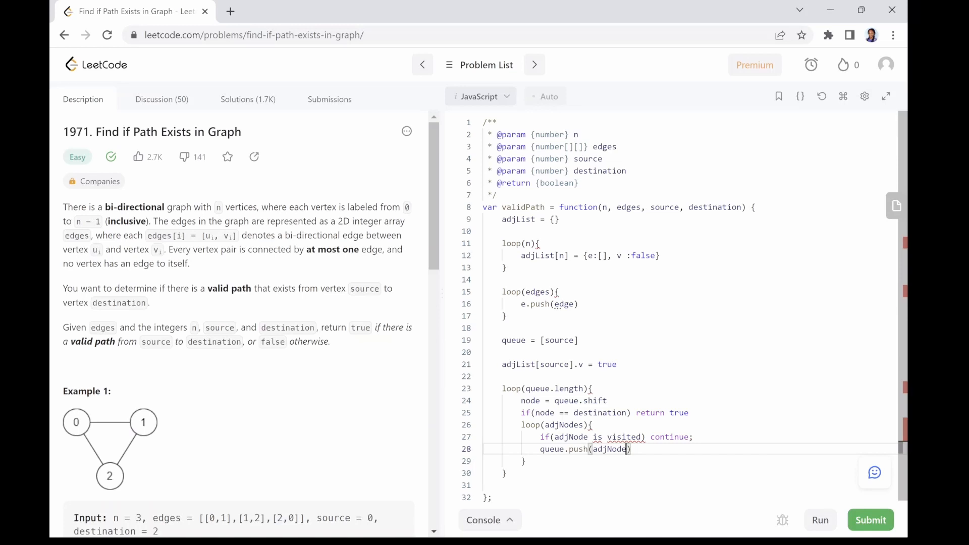
pyautogui.write('adjList[adjNode')
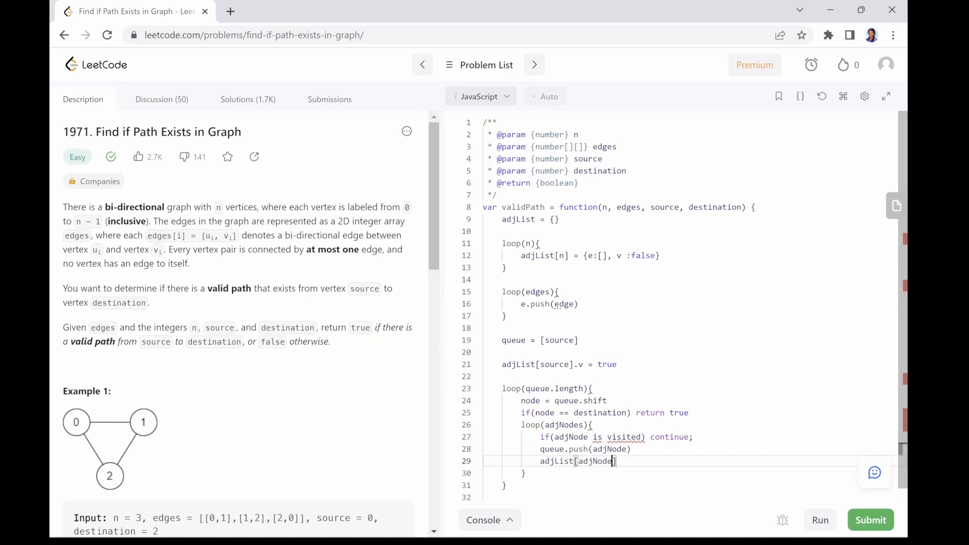
pyautogui.write('.v =')
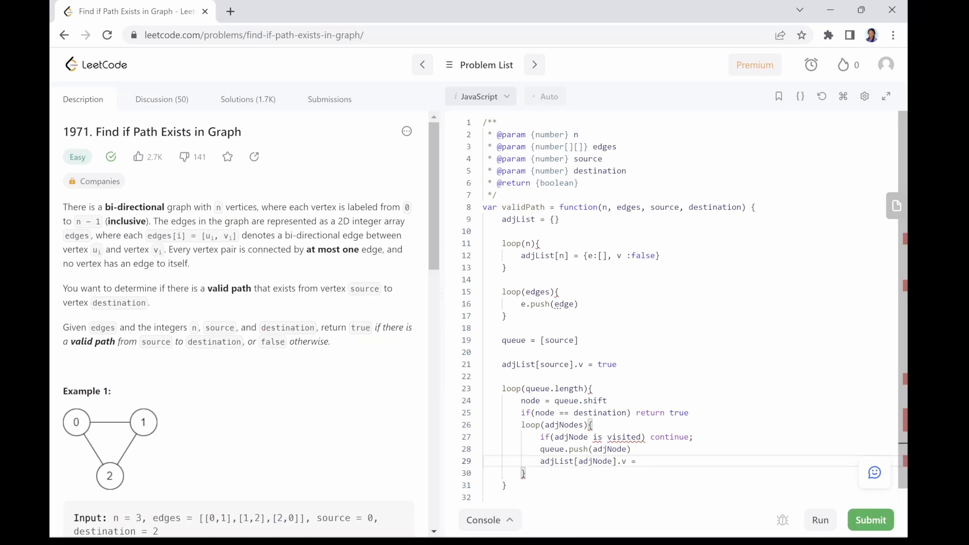
pyautogui.write('true')
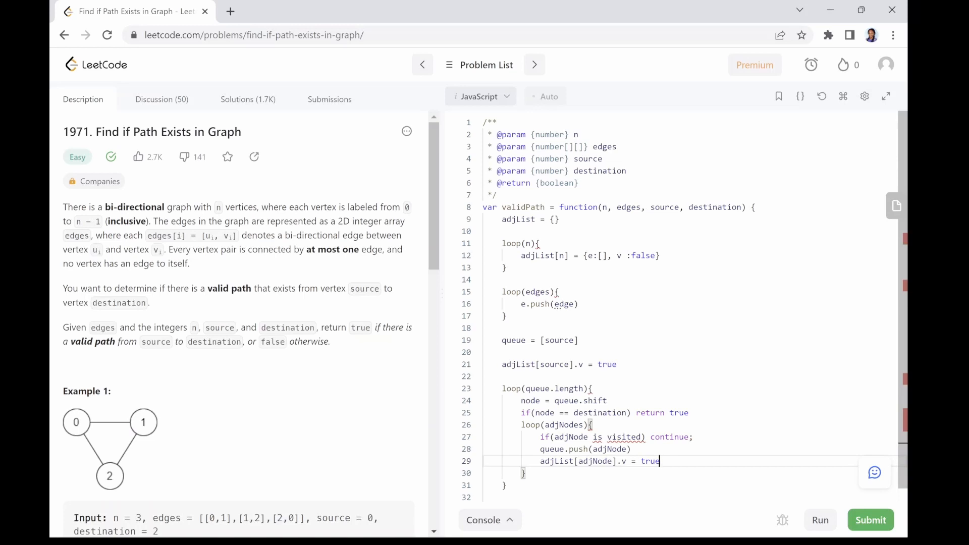
pyautogui.scroll(-3)
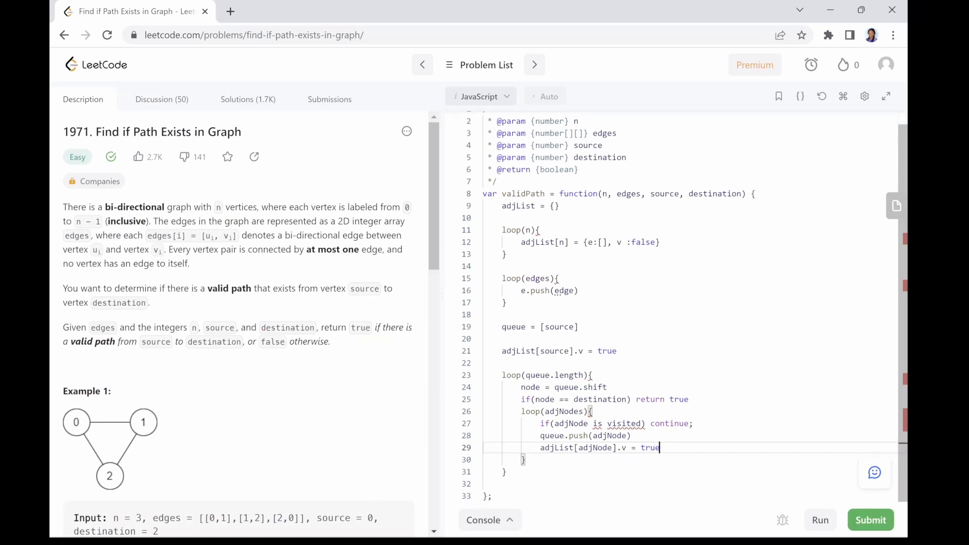
# Step: End the pseudocode with return false; and select the whole function body
pyautogui.write('r')
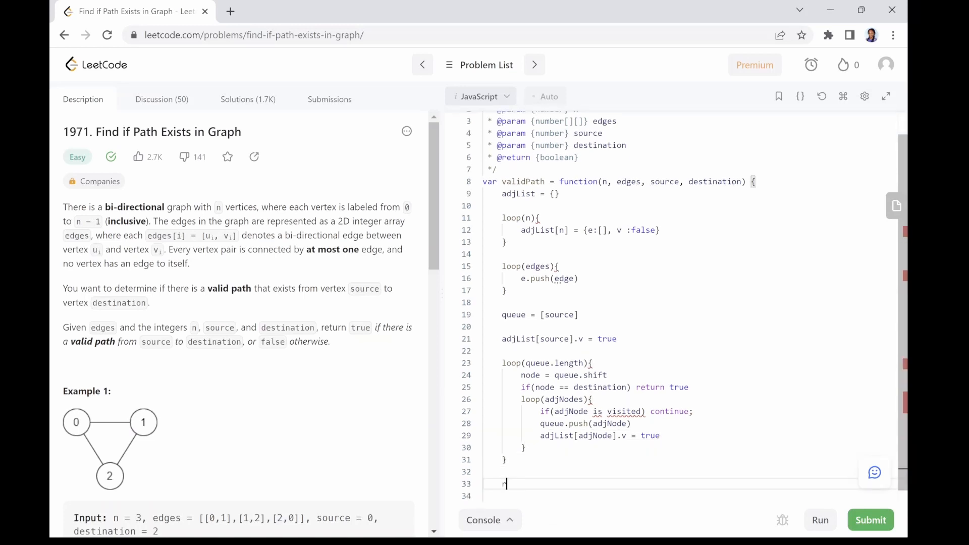
pyautogui.write('eturn')
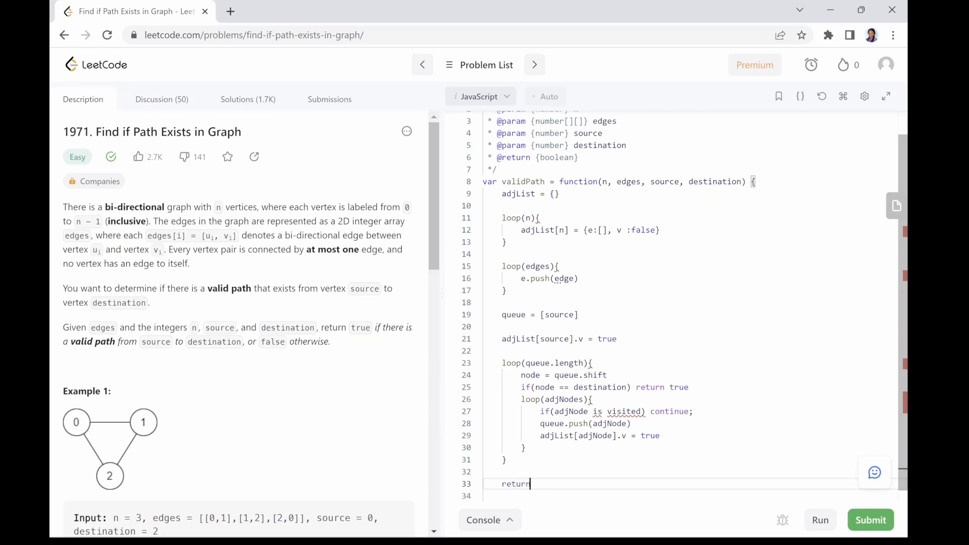
pyautogui.write('fals')
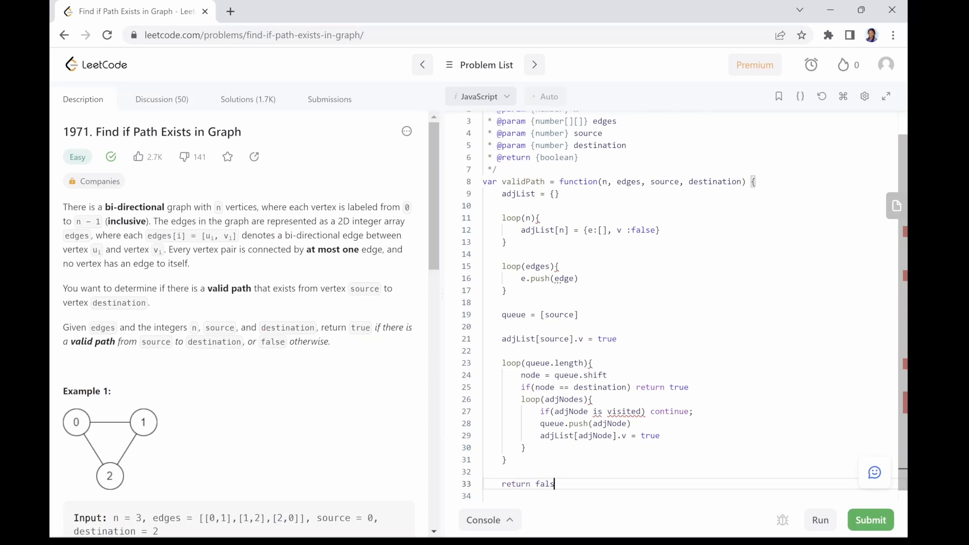
pyautogui.write('e;')
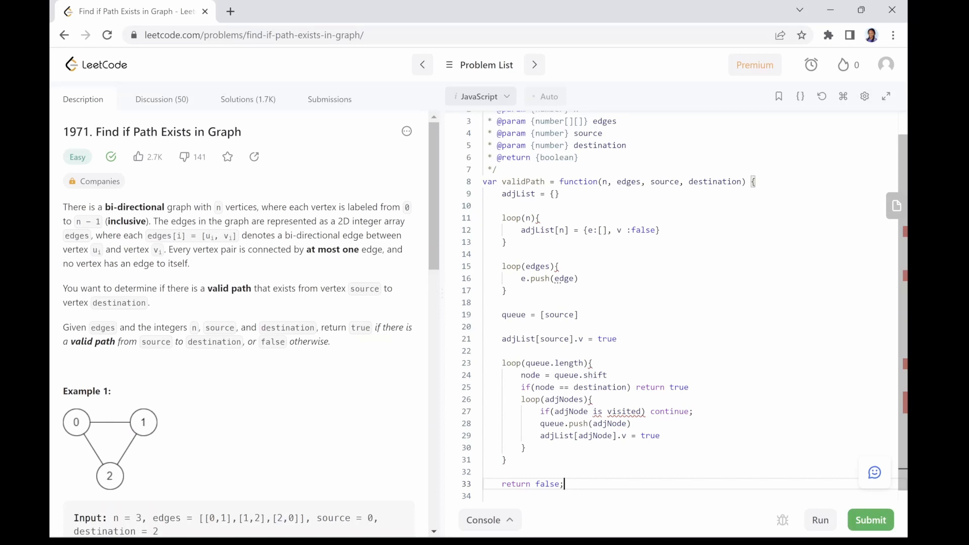
pyautogui.press('ctrl+a')
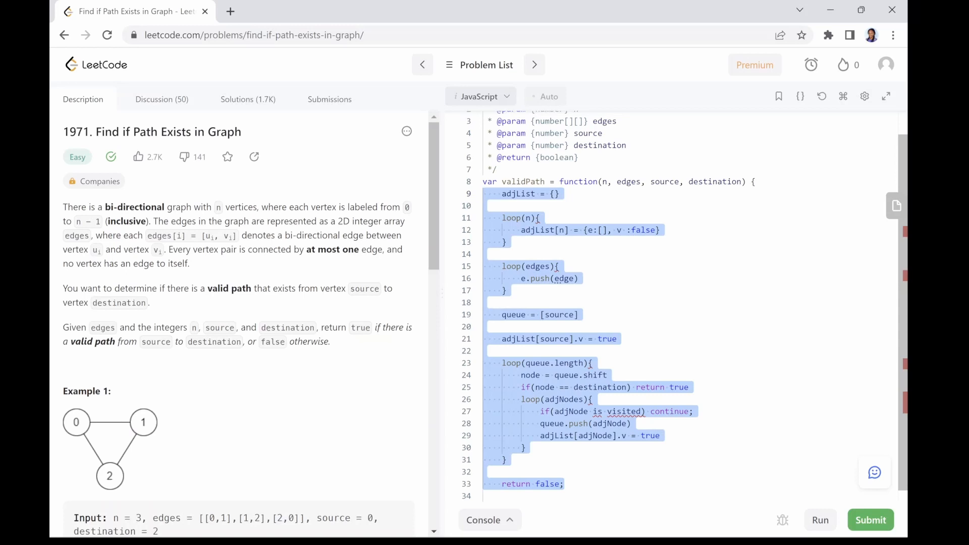
# Step: Comment out the selected pseudocode with Ctrl+/ and move below it
pyautogui.press('ctrl+/')
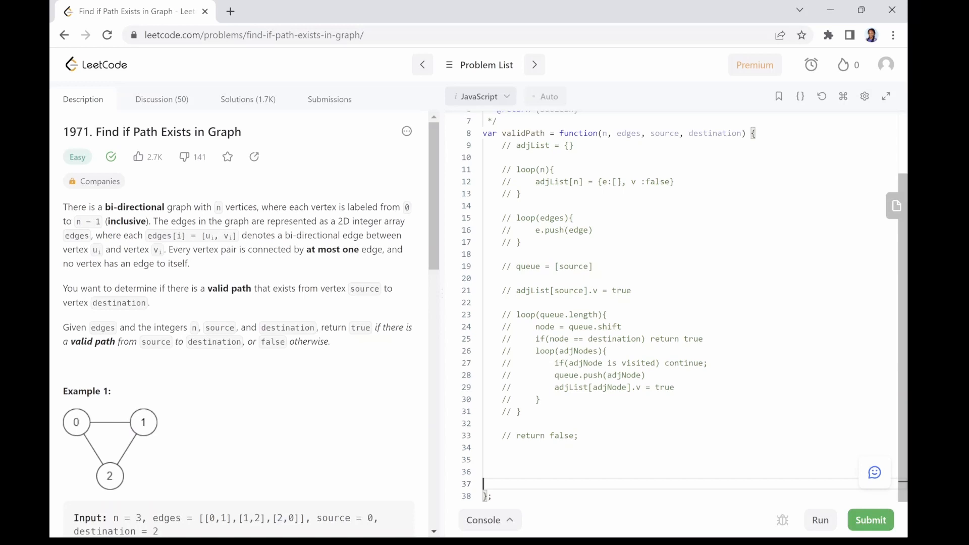
pyautogui.scroll(-3)
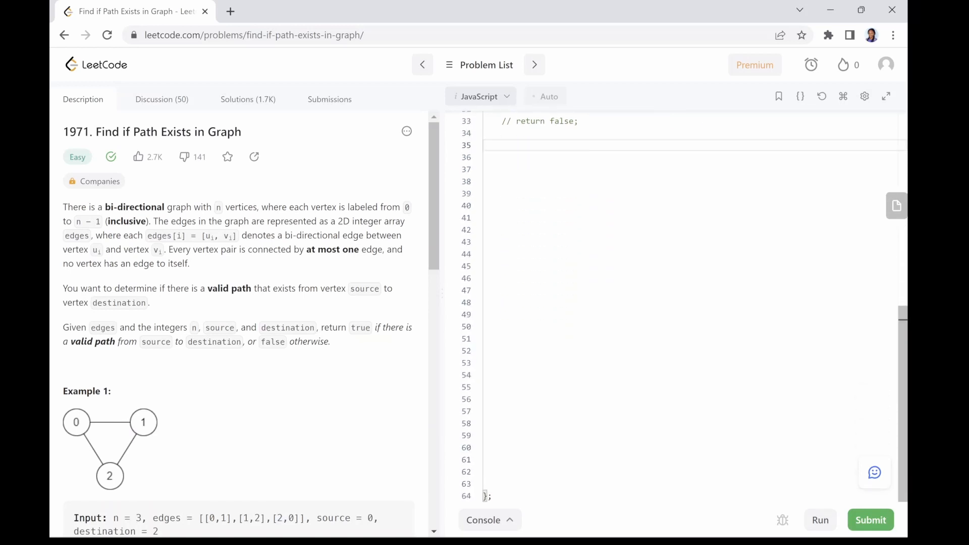
# Step: Write the real adjList setup: a for-loop over n creating {e: [], v: false} and a for-loop pushing edges[i] endpoints
pyautogui.write('let adjList = {};')
pyautogui.click(695, 169)
pyautogui.write('for(')
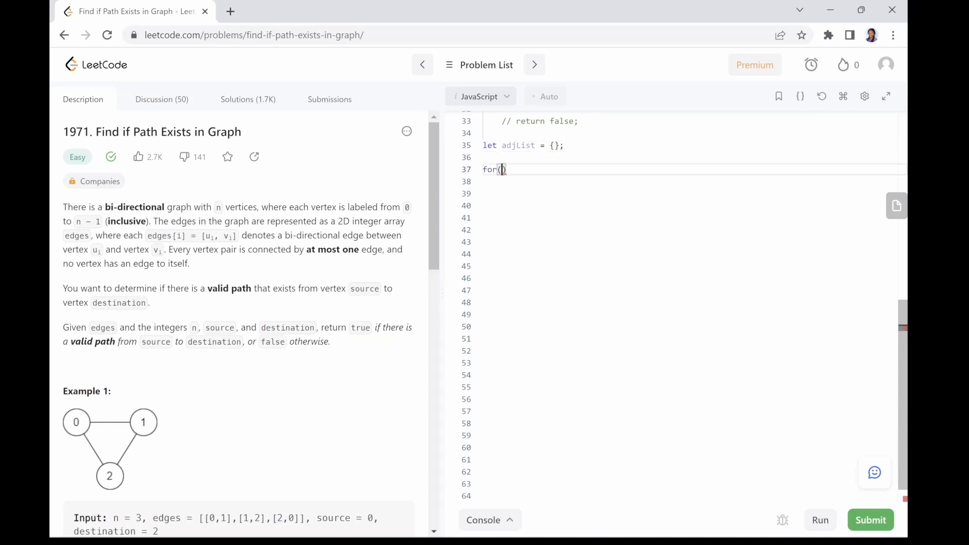
pyautogui.write('i=0; i<n;')
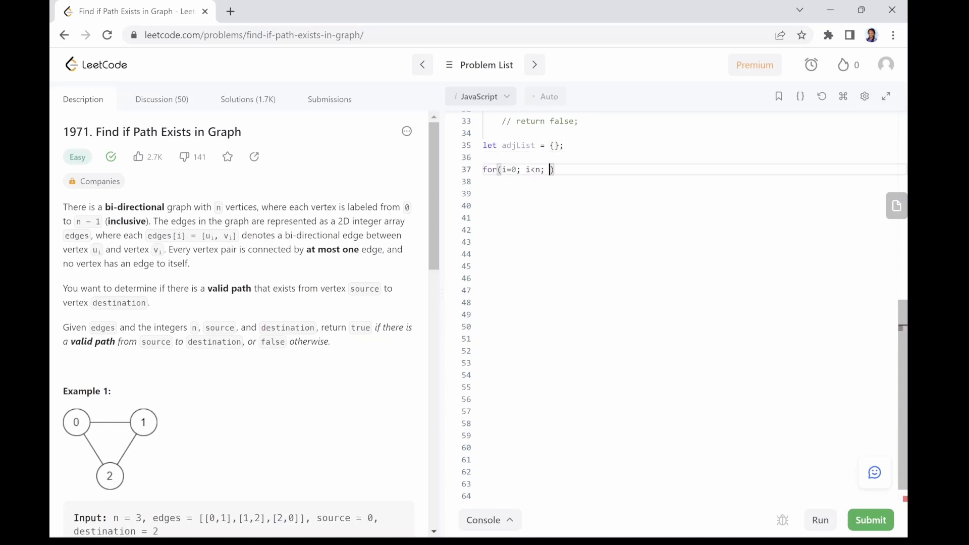
pyautogui.write('i++){')
pyautogui.click(694, 182)
pyautogui.write('adjList[i] = {e: [')
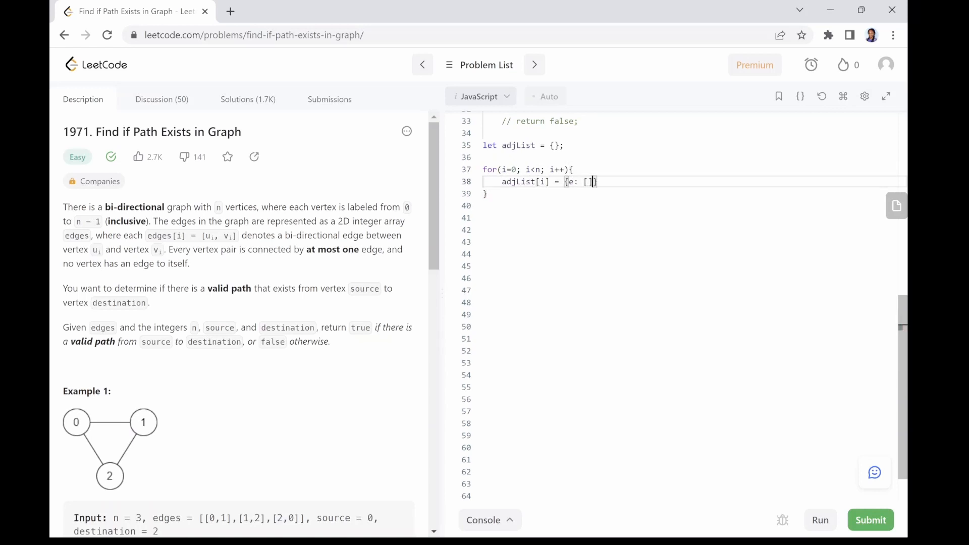
pyautogui.write(', v: false')
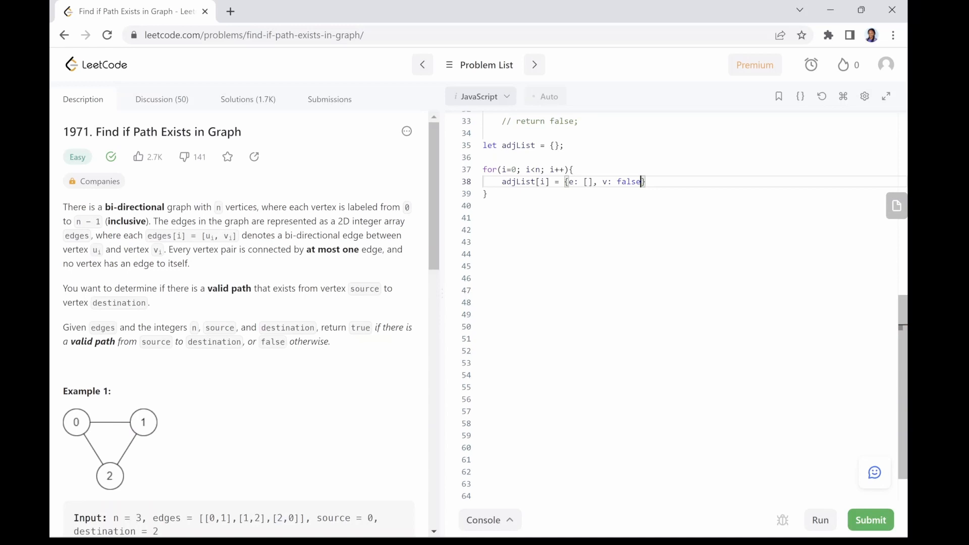
pyautogui.write('for()')
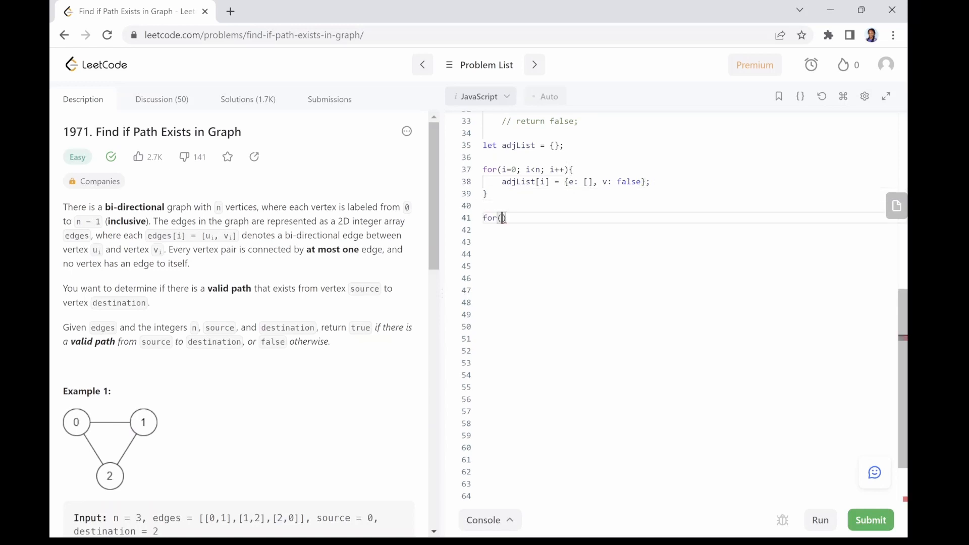
pyautogui.write('i=0; i<edges.length; i++){')
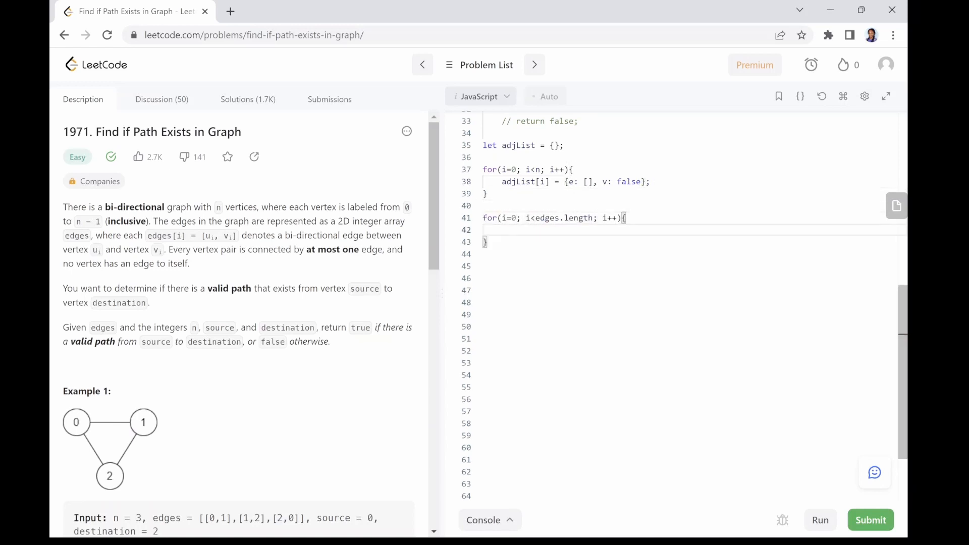
pyautogui.write('adjList[edges[i][0]].e.push(edges[i][1')
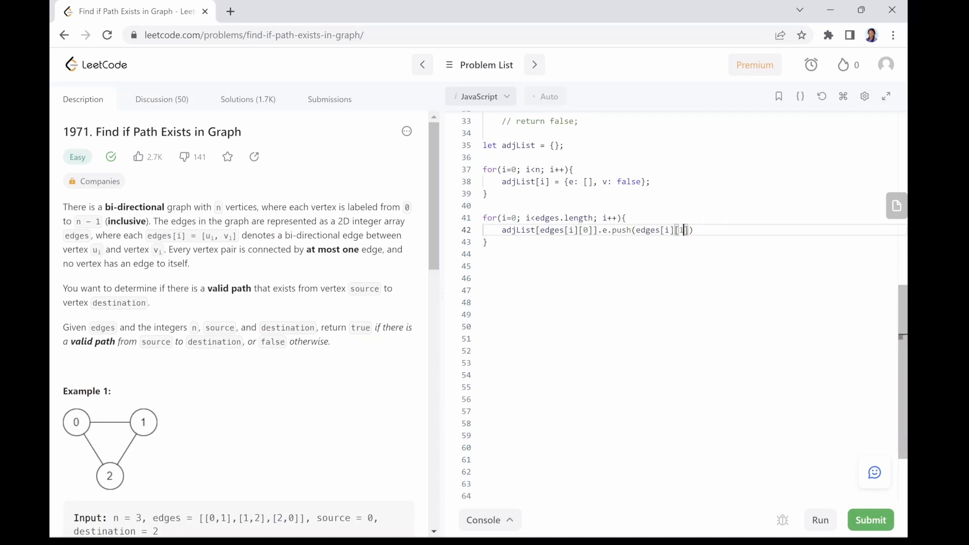
pyautogui.write(']);')
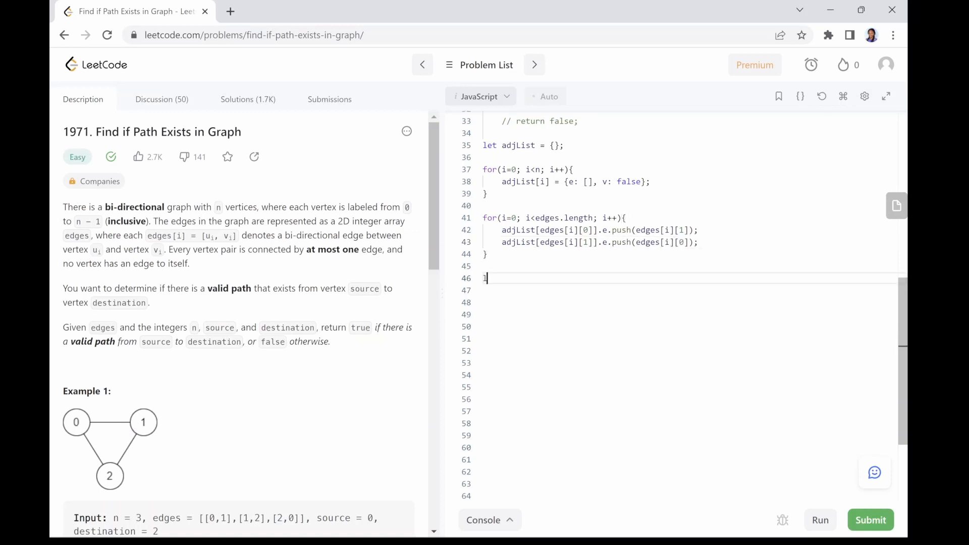
# Step: Write let queue = [source], mark source visited, and a while(queue.length) loop shifting node and returning true at destination
pyautogui.write('et queue = []')
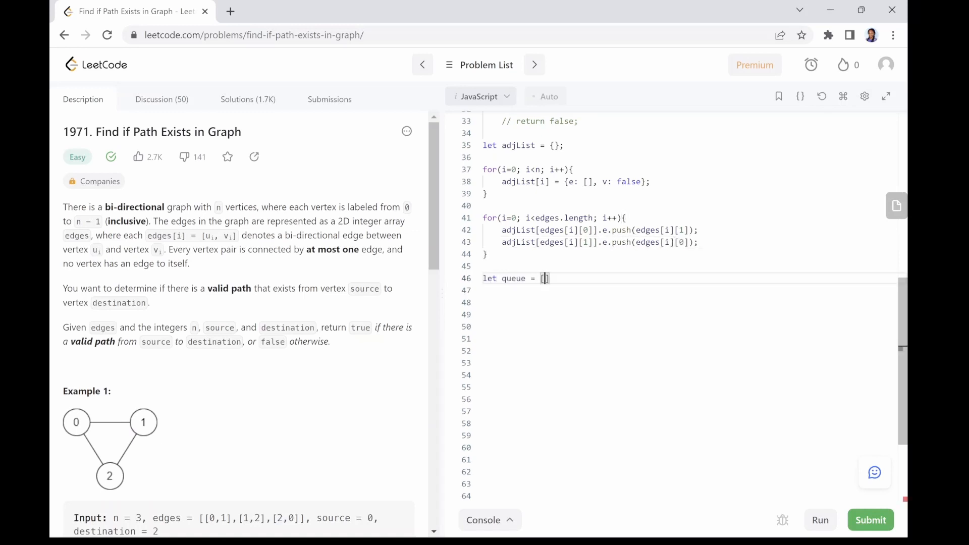
pyautogui.write('source];')
pyautogui.click(689, 290)
pyautogui.write('adjList[source].v = t')
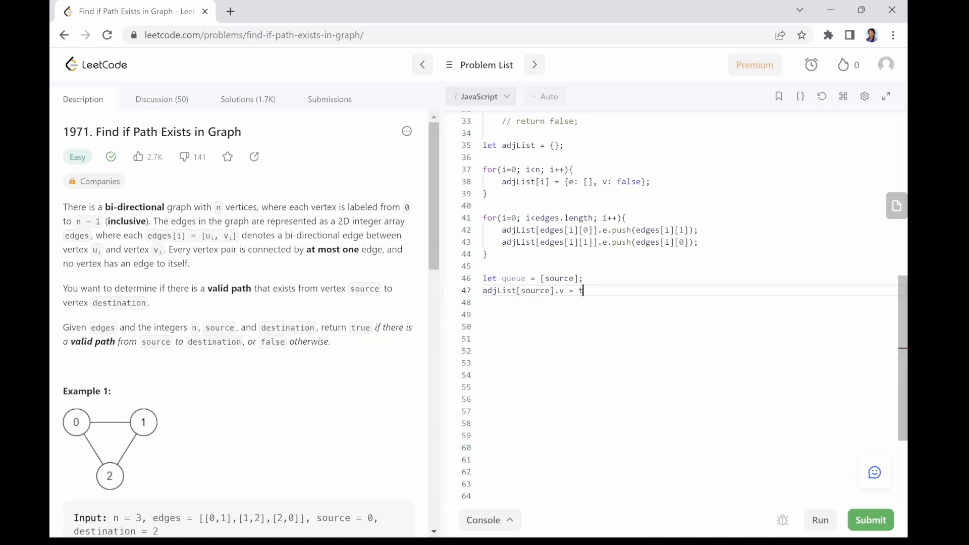
pyautogui.write('rue;')
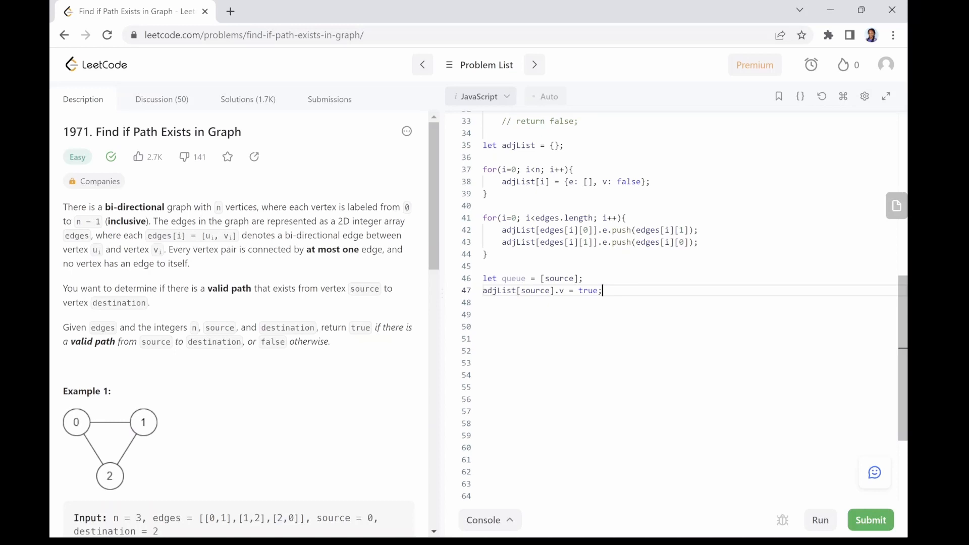
pyautogui.write('while')
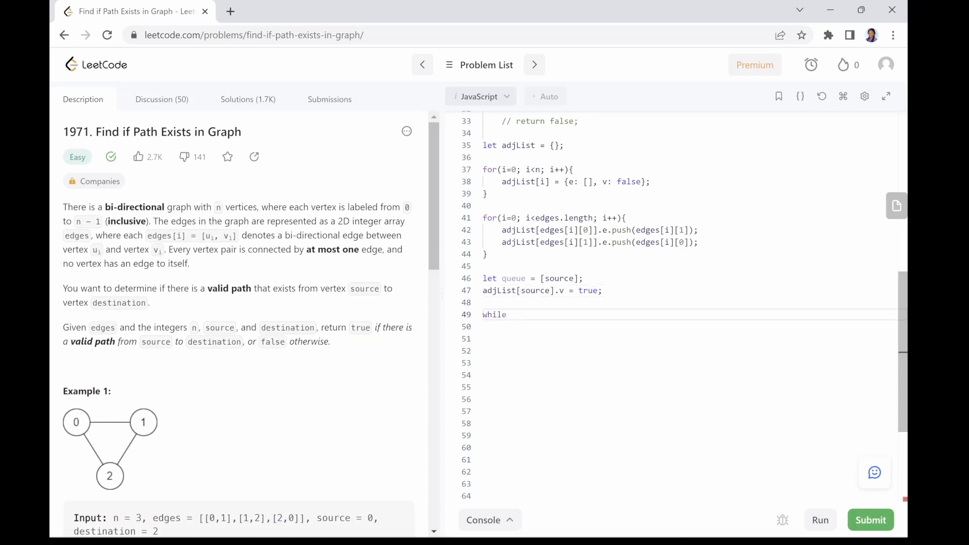
pyautogui.write('(queue.length){')
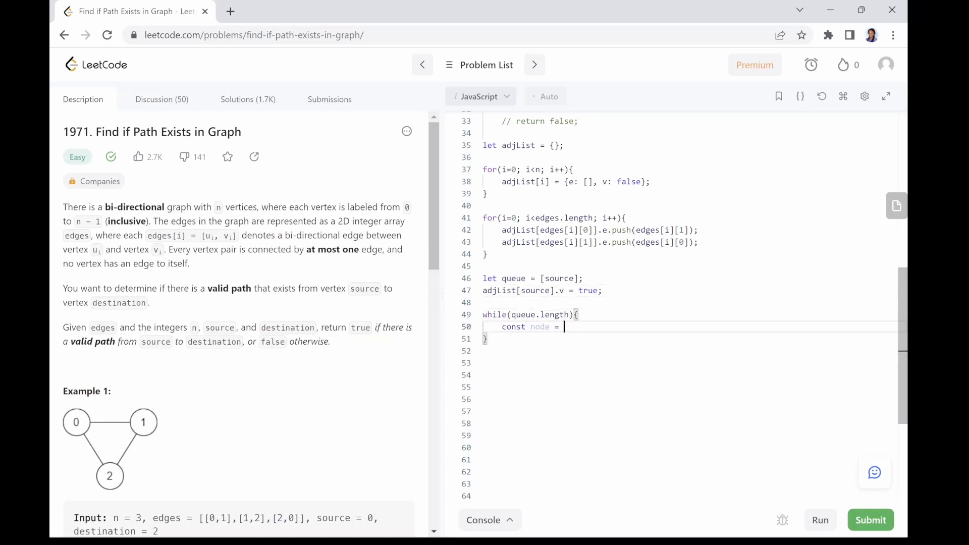
pyautogui.write('queue.shift();')
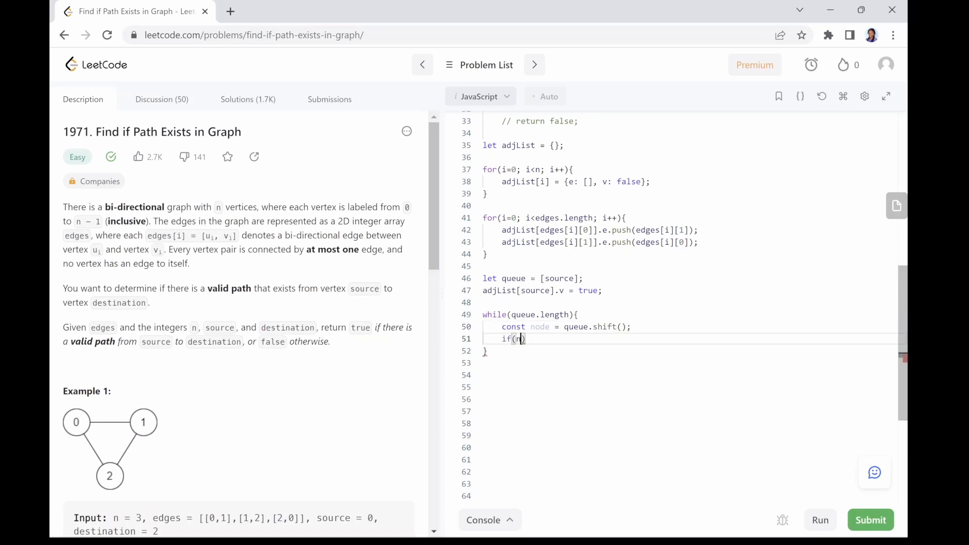
pyautogui.write('ode == destinat')
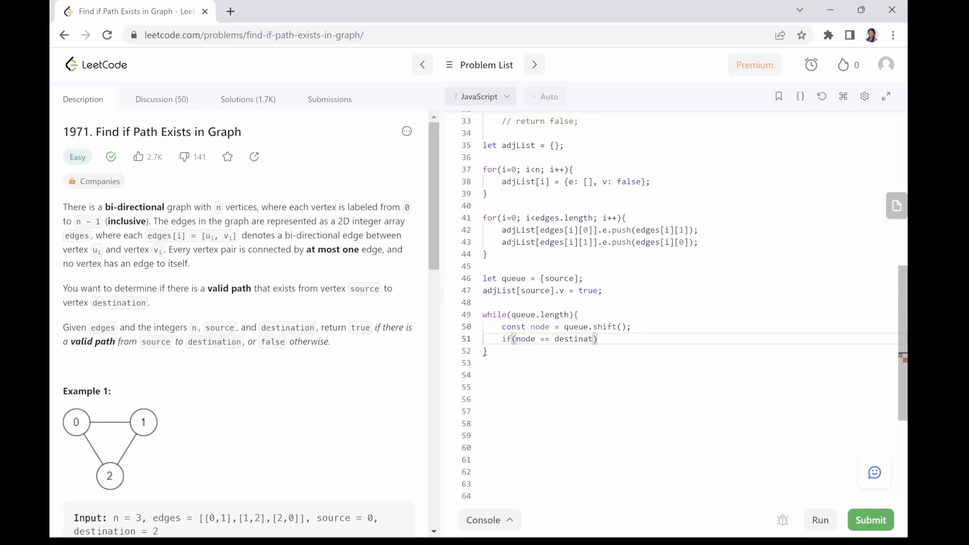
pyautogui.write('ion) ret')
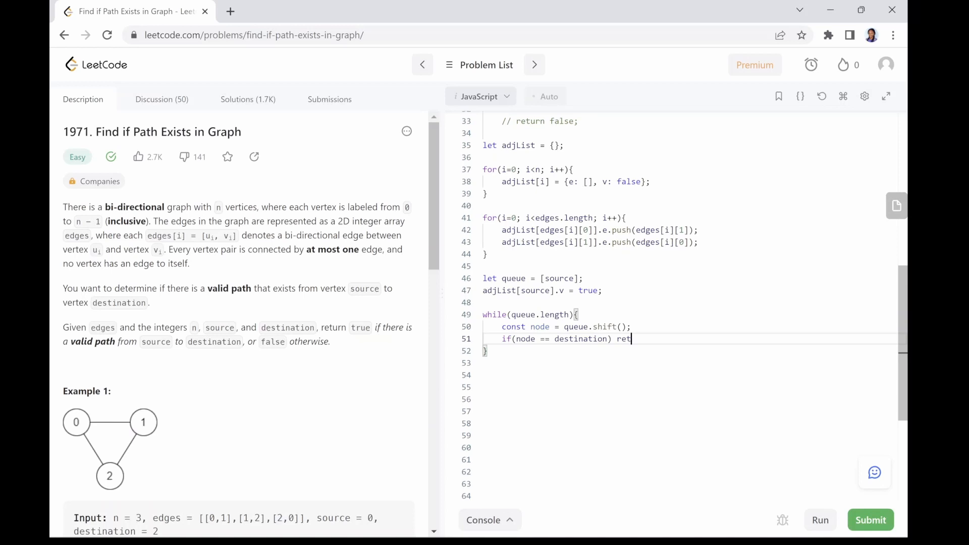
pyautogui.write('urn true;')
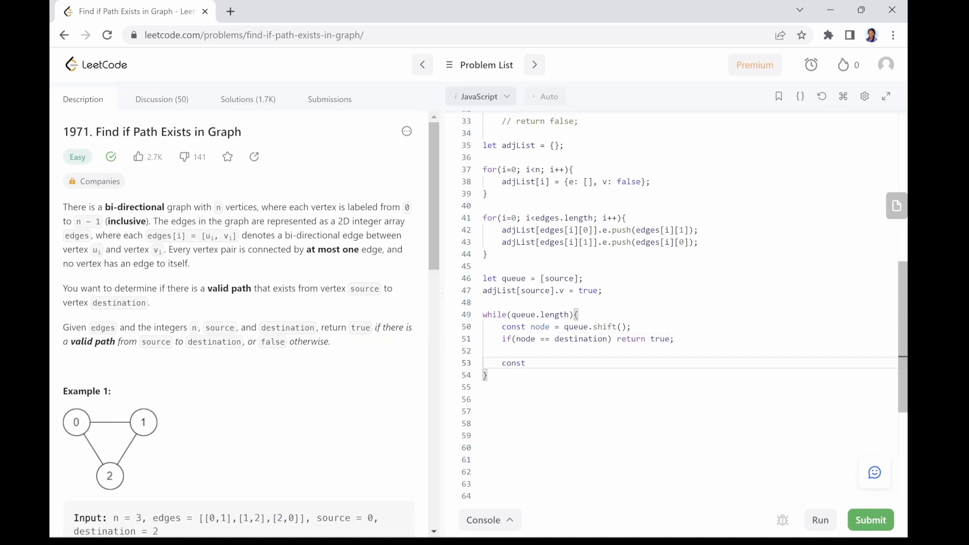
# Step: Write the for...of loop over nodeObj.e that skips visited adjNodes, pushes them to the queue and marks them visited
pyautogui.write('nodeObj')
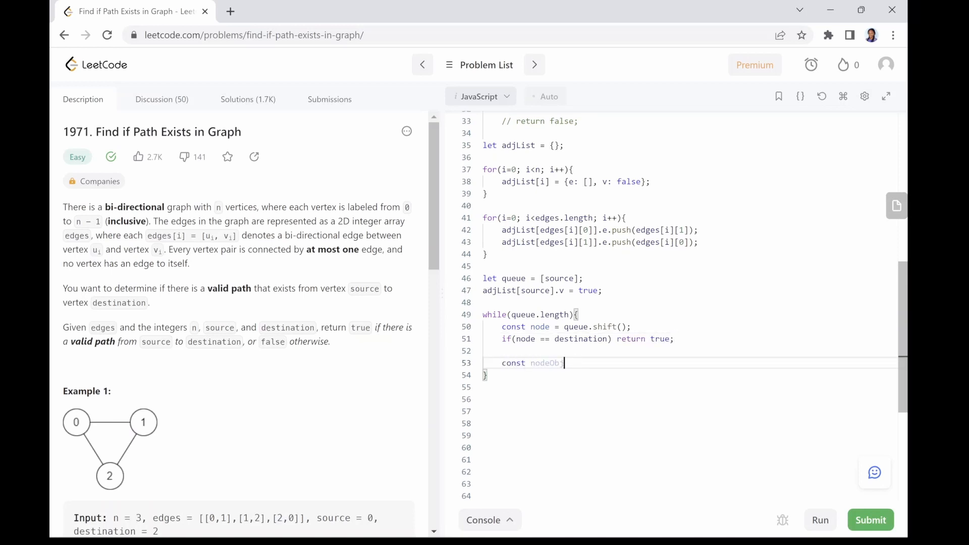
pyautogui.write('= adjList[node];')
pyautogui.write('const adj')
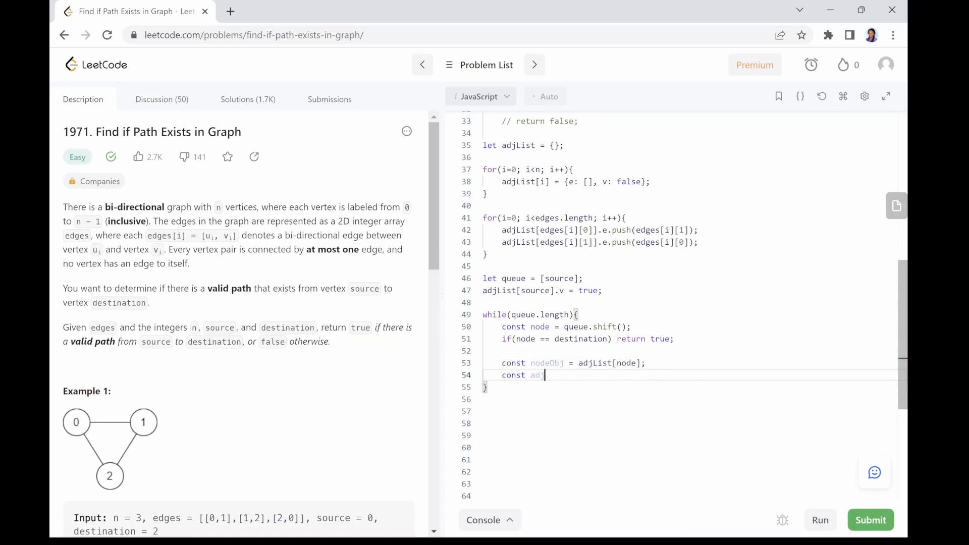
pyautogui.write('Nodes = nodeObj.')
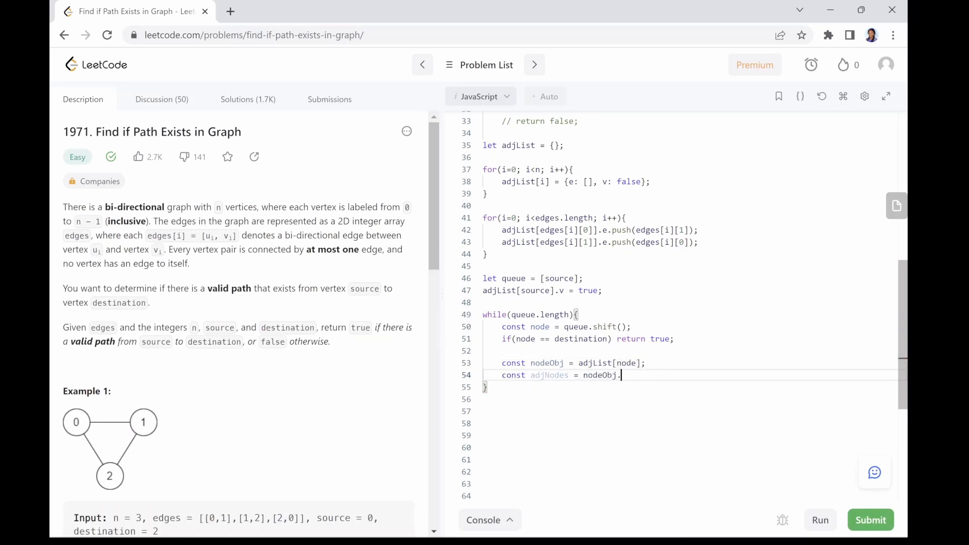
pyautogui.write('e;')
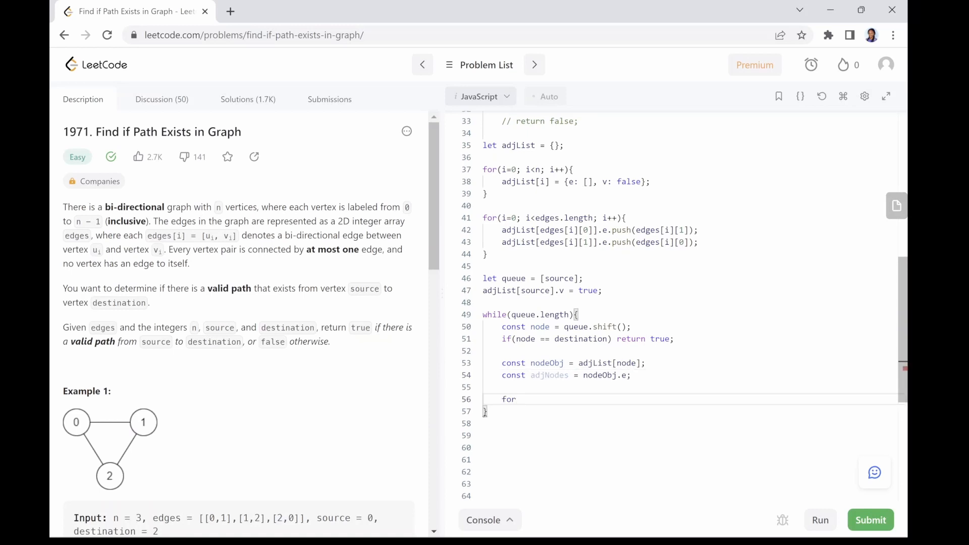
pyautogui.write('(let adjNode of adj)')
pyautogui.write('if')
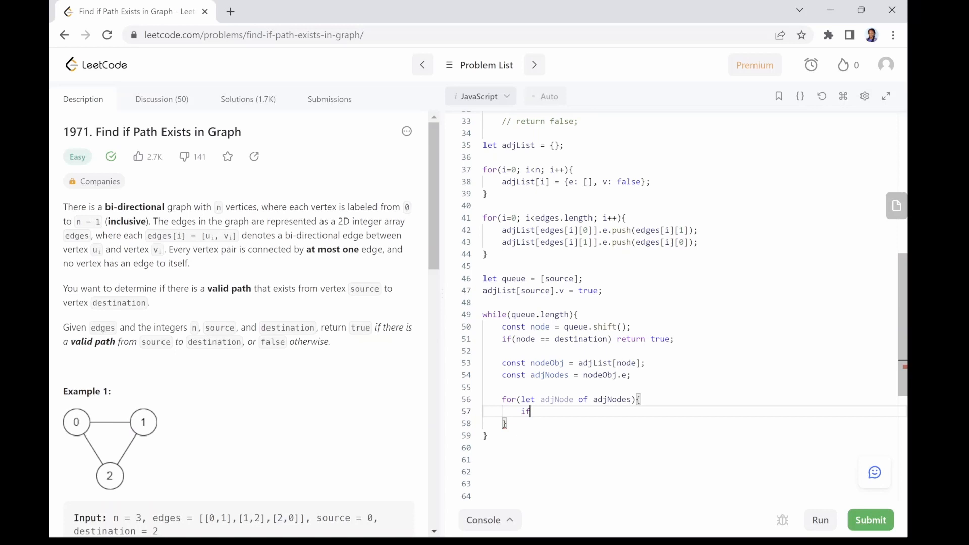
pyautogui.write('(adjList)')
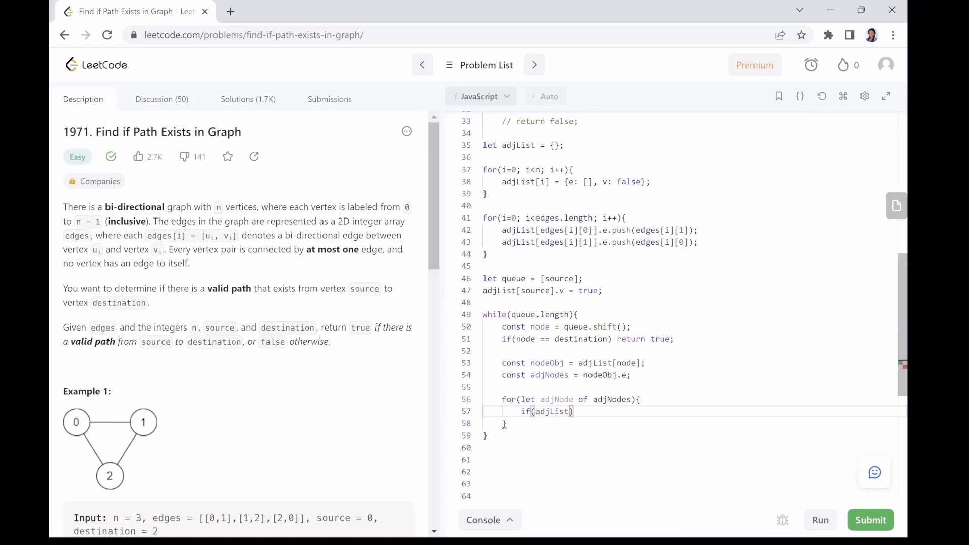
pyautogui.write('[adjNode].v')
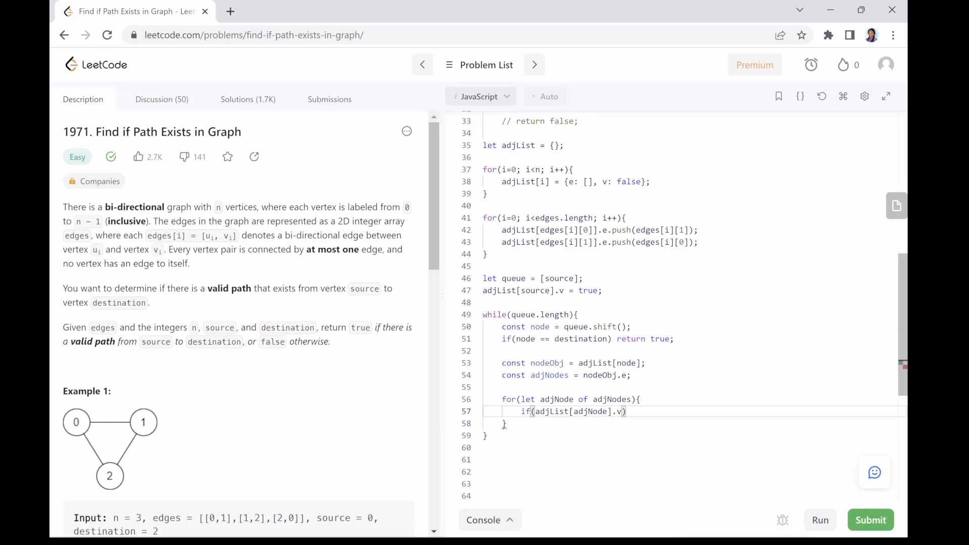
pyautogui.write('continue;')
pyautogui.write('queue')
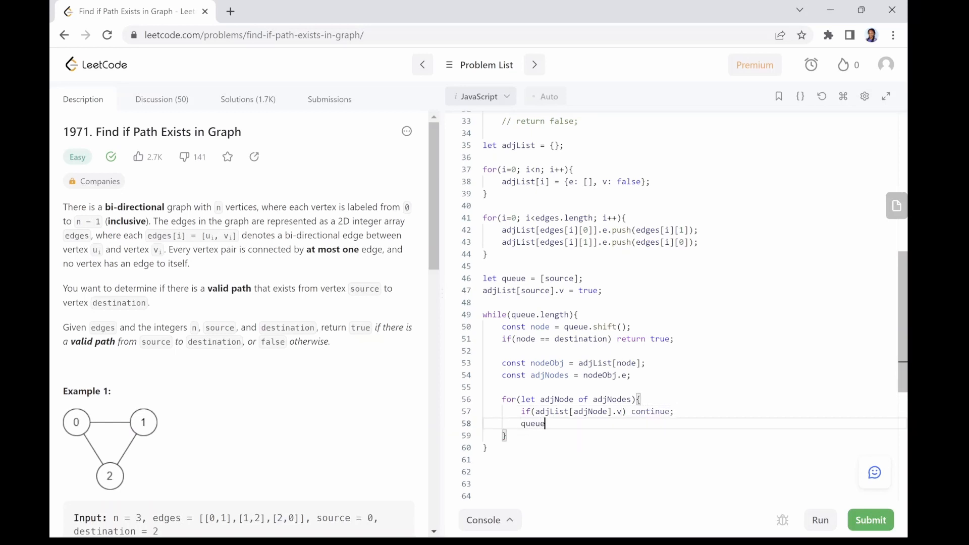
pyautogui.write('.push(adjNode)')
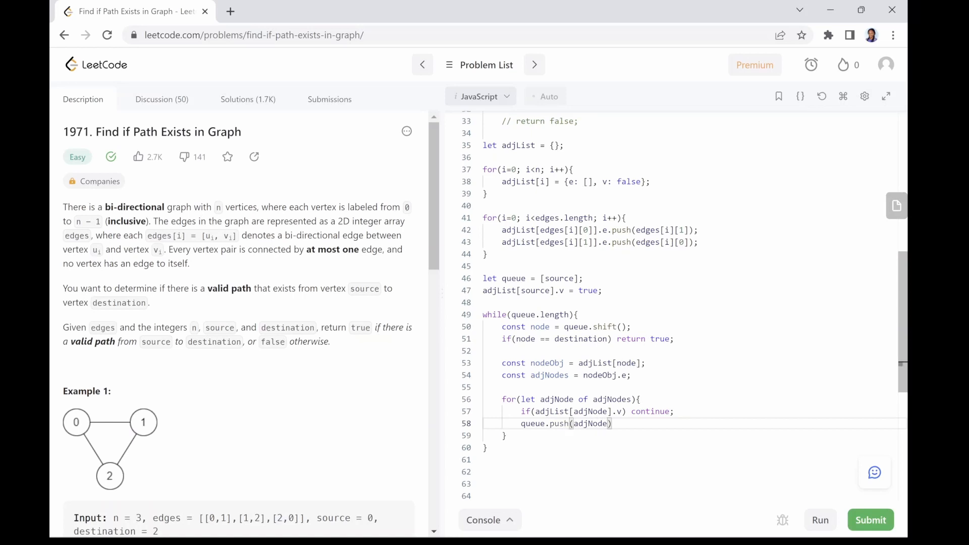
pyautogui.write('adjList[adjNode].v =')
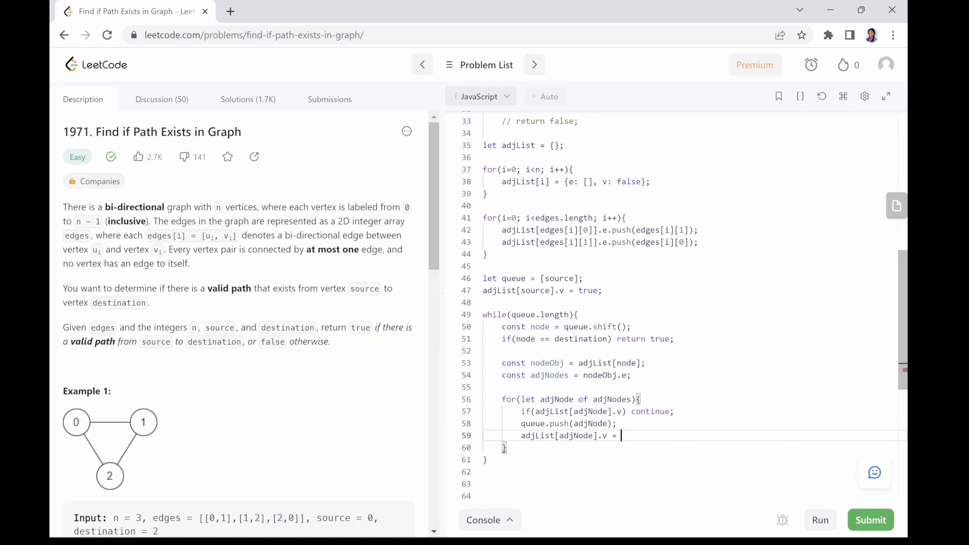
pyautogui.write('true;')
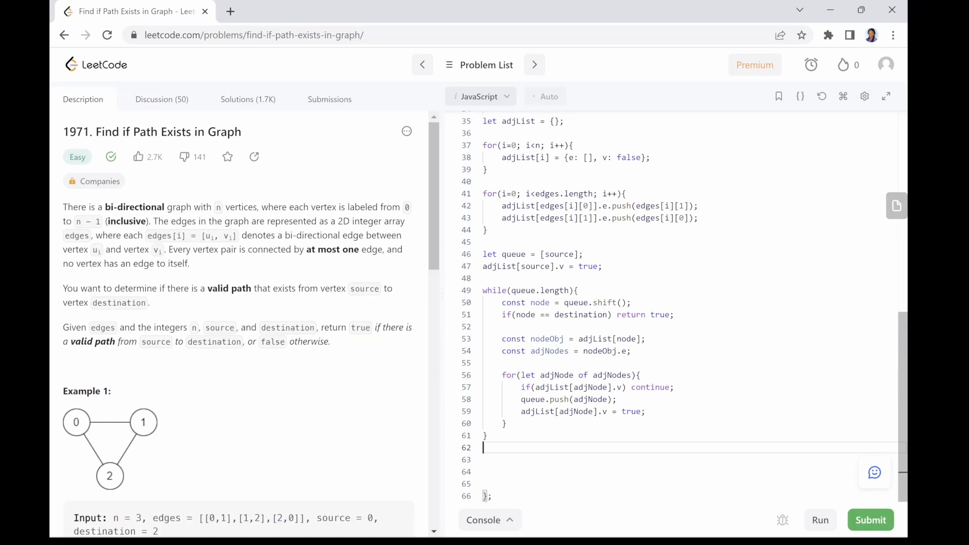
pyautogui.scroll(3)
pyautogui.write('return false;')
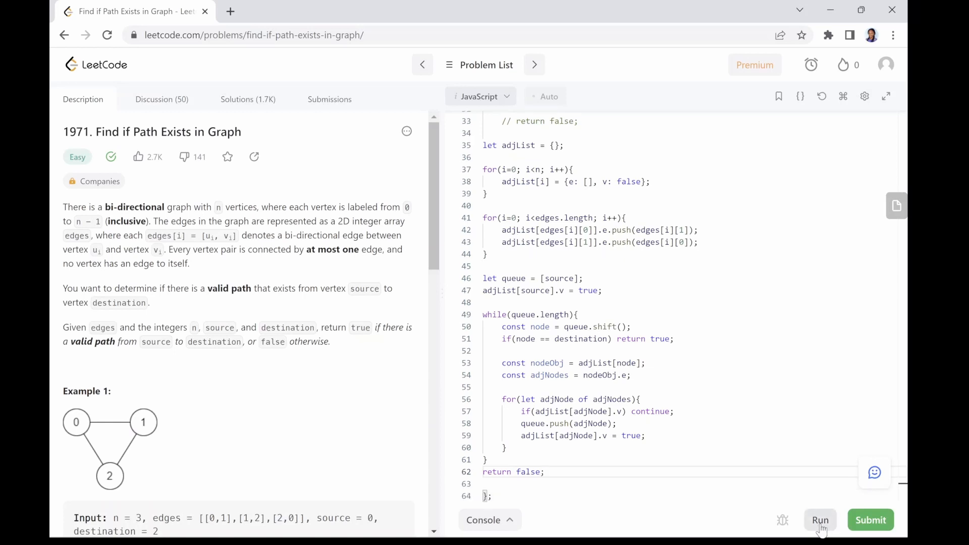
# Step: Run the sample tests and submit the solution, getting Accepted at 638 ms and 119.2 MB
pyautogui.click(820, 520)
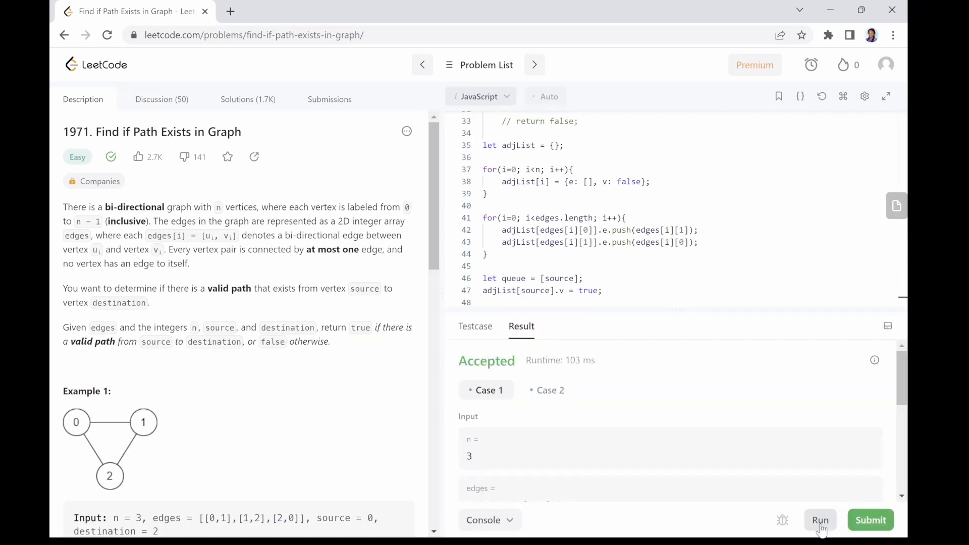
pyautogui.click(871, 520)
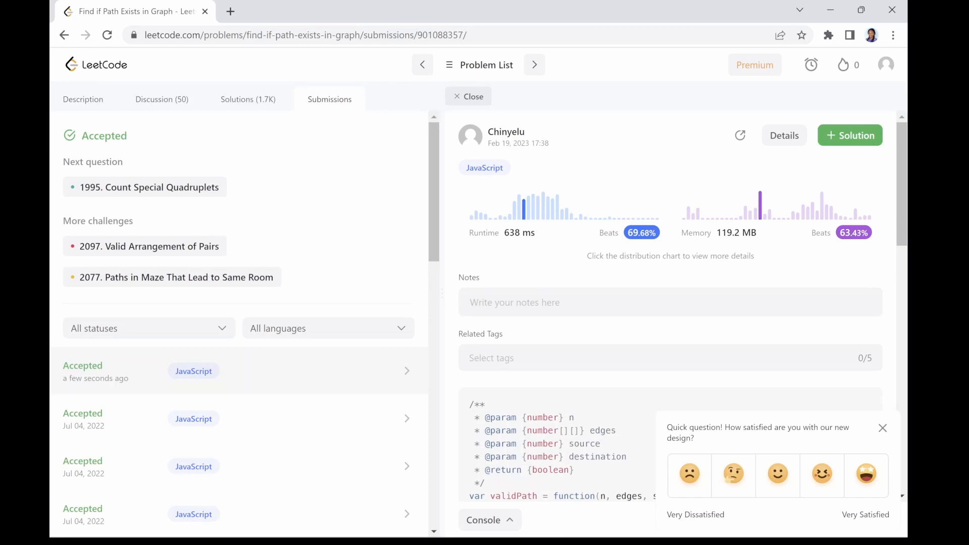
# Step: Scroll through the accepted submission's code from the adjacency-list setup to return false
pyautogui.scroll(-3)
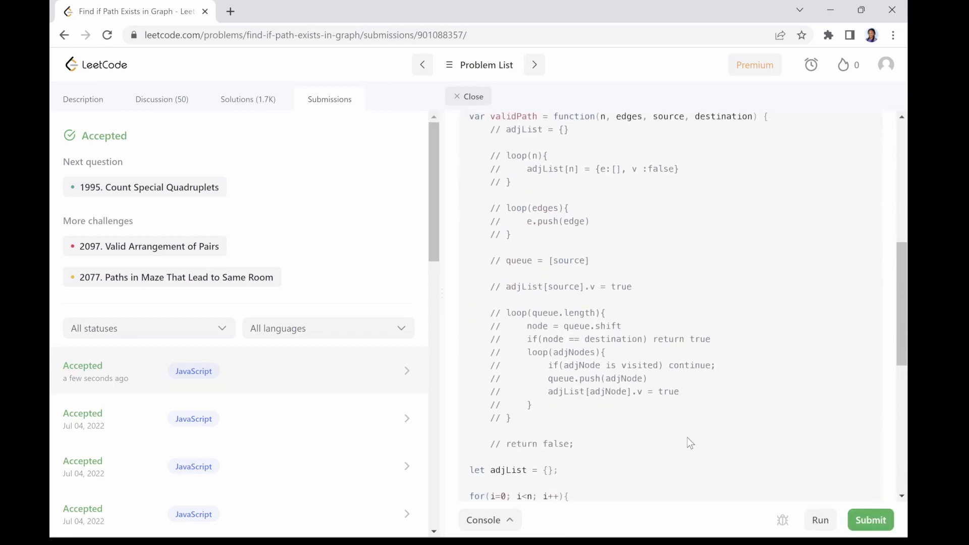
pyautogui.scroll(-3)
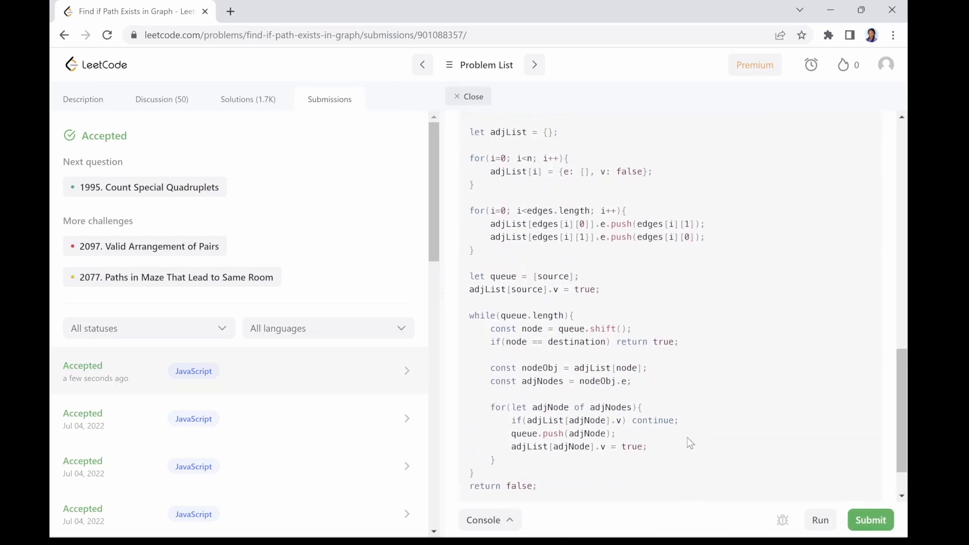
pyautogui.scroll(3)
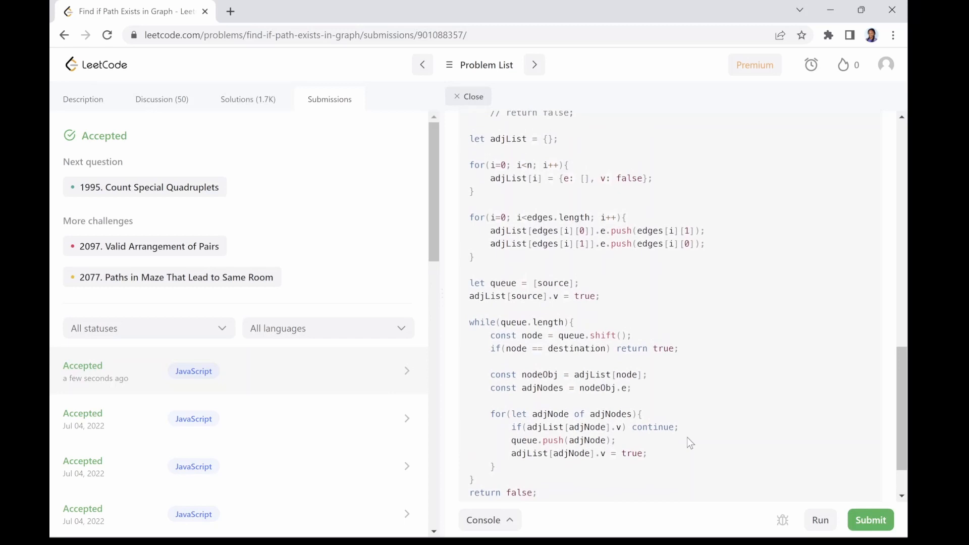
pyautogui.moveTo(481, 197)
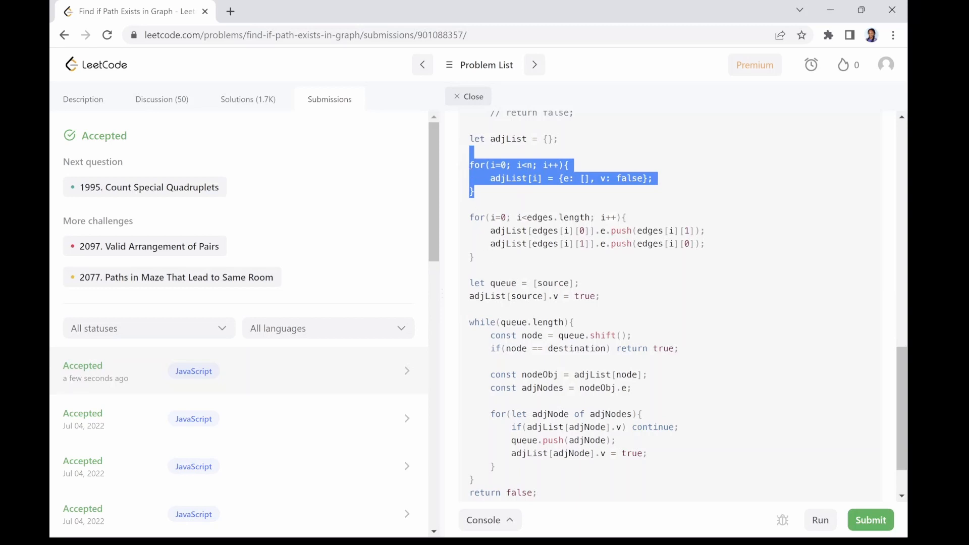
pyautogui.moveTo(483, 263)
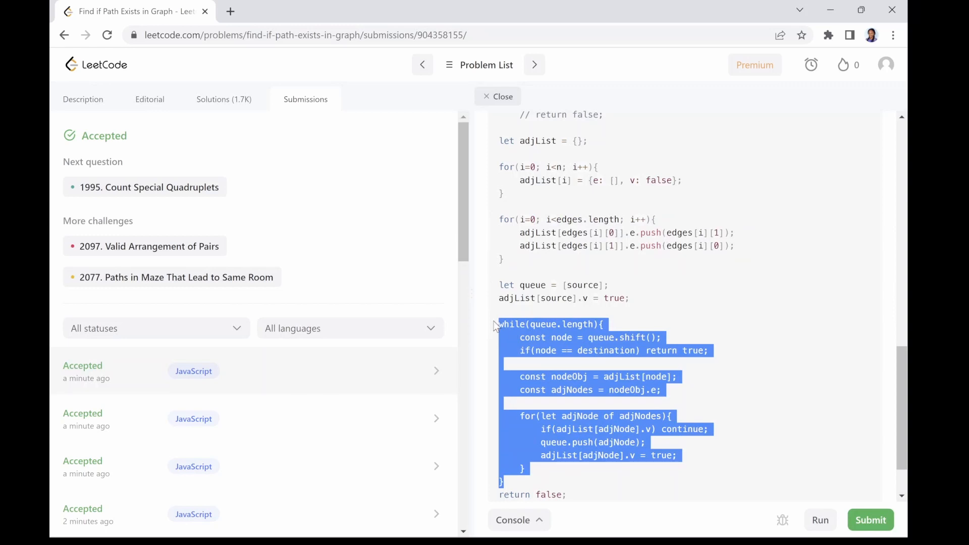
pyautogui.moveTo(537, 474)
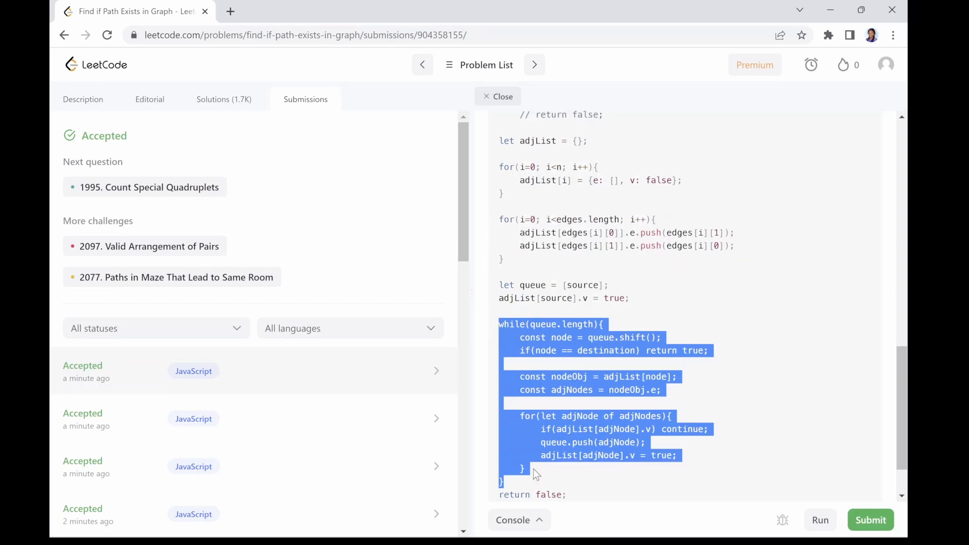
pyautogui.moveTo(495, 326)
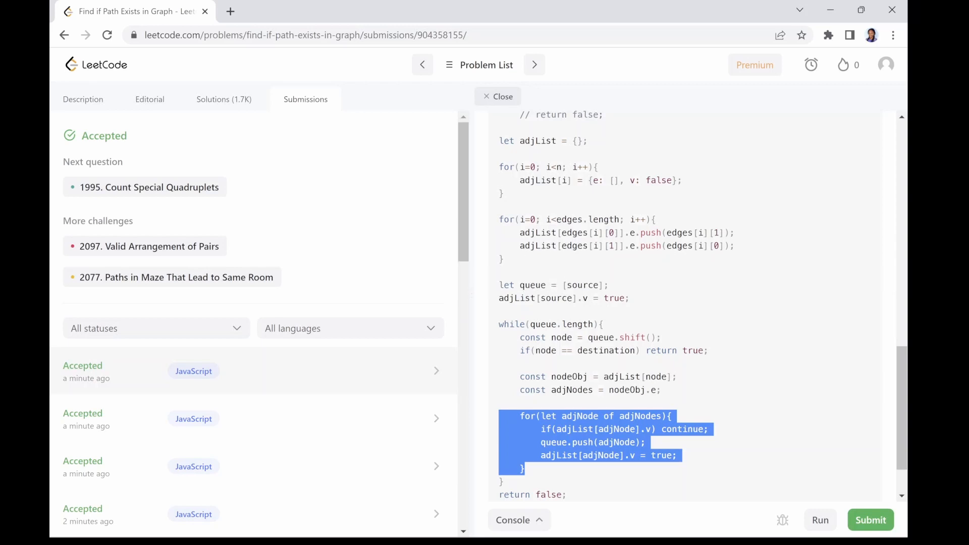
pyautogui.click(753, 450)
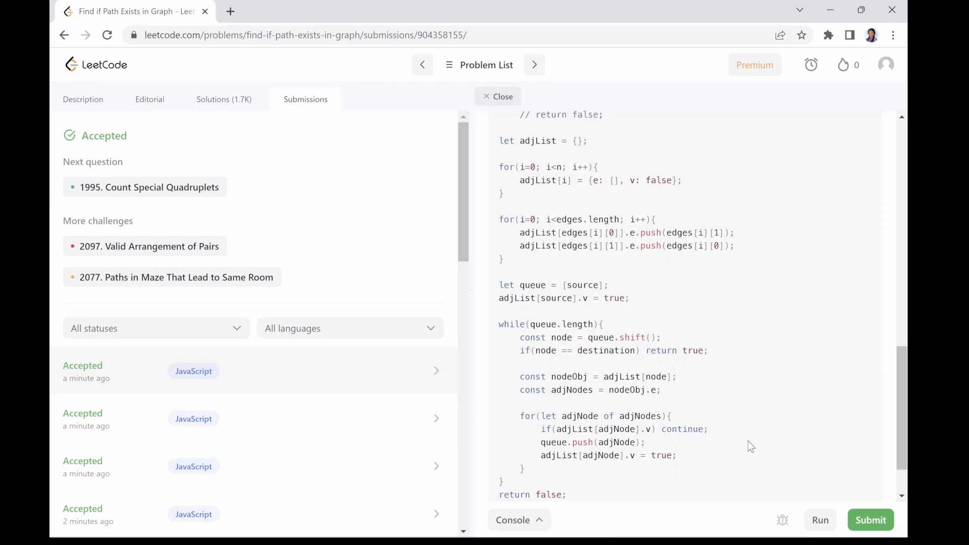
pyautogui.doubleClick(545, 140)
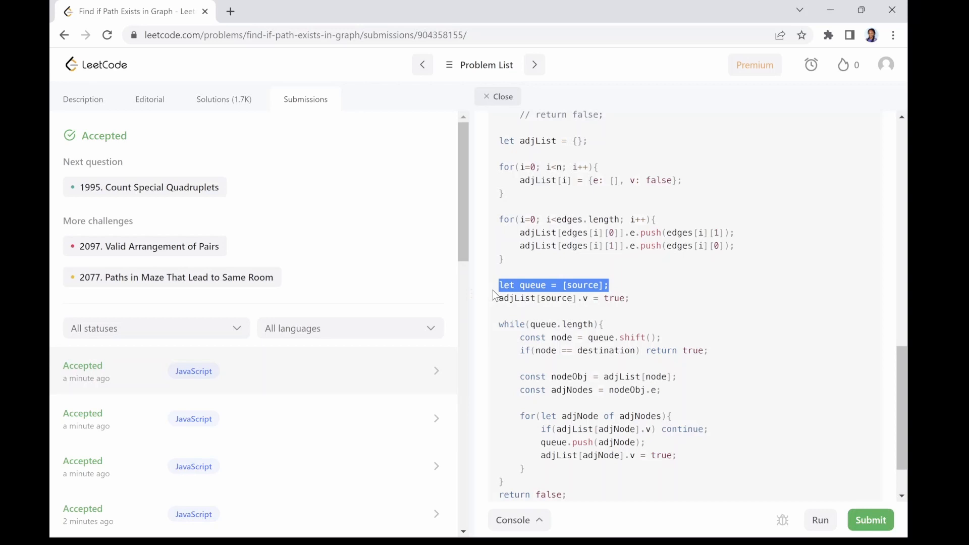
pyautogui.moveTo(555, 230)
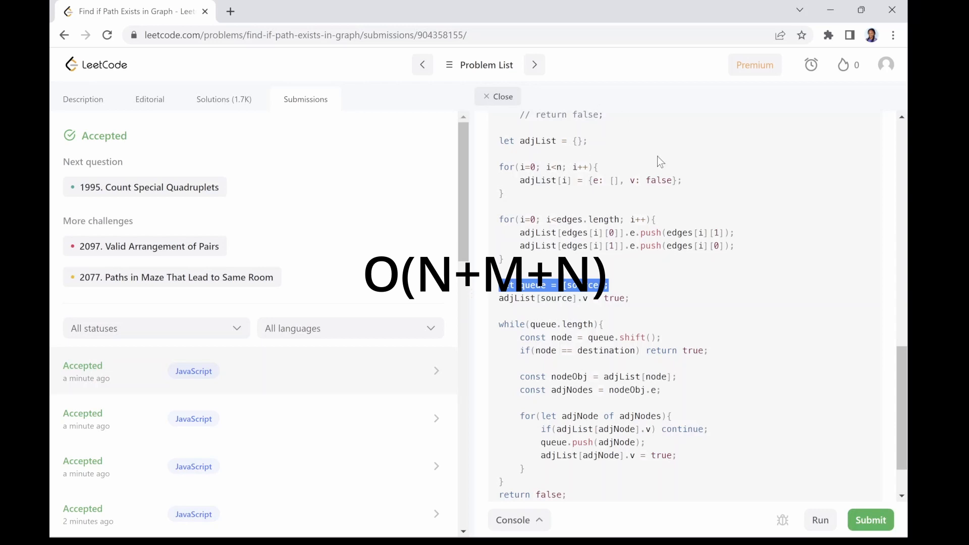
pyautogui.moveTo(665, 281)
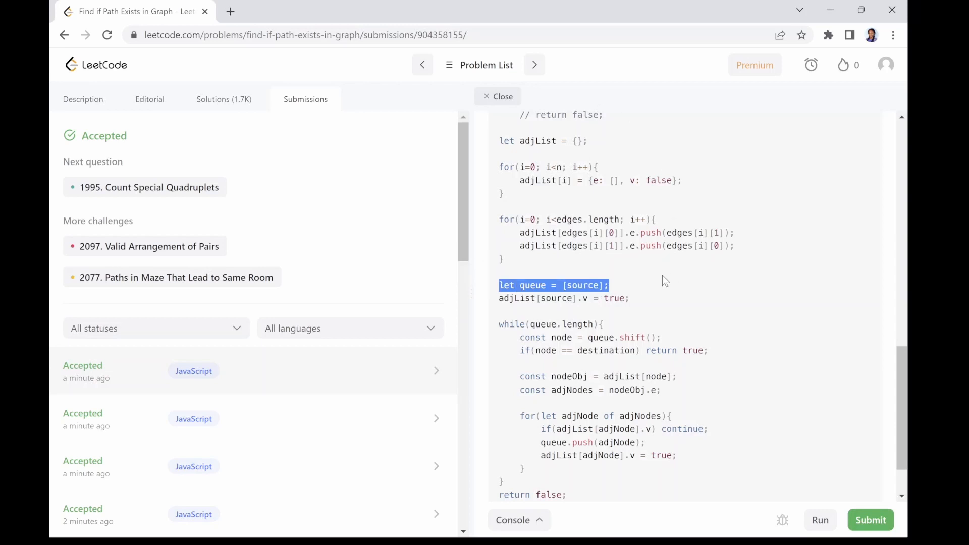
pyautogui.click(664, 282)
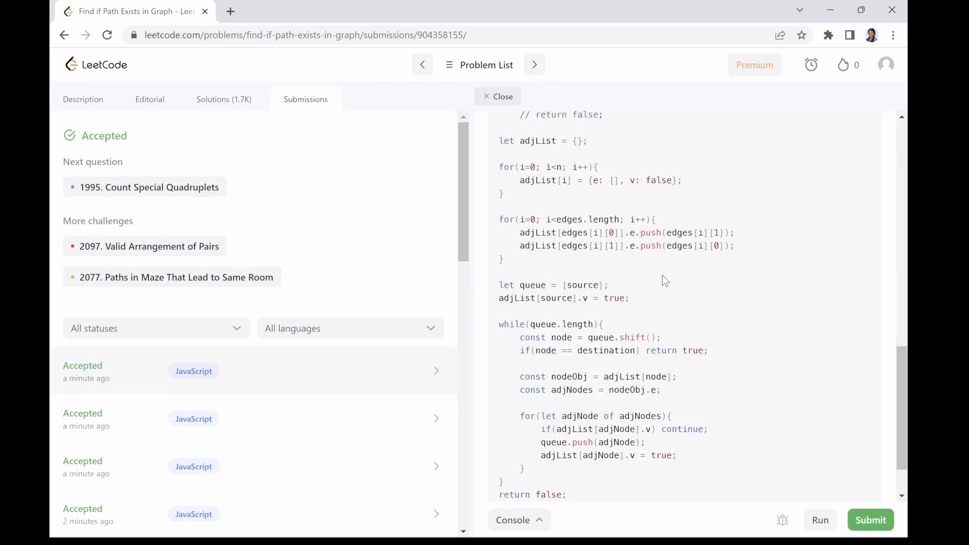
pyautogui.moveTo(901, 292)
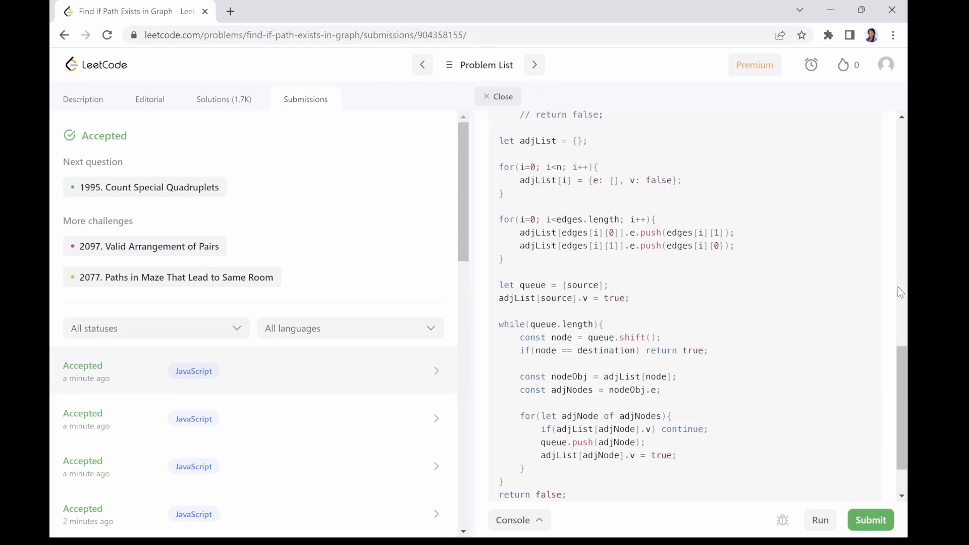